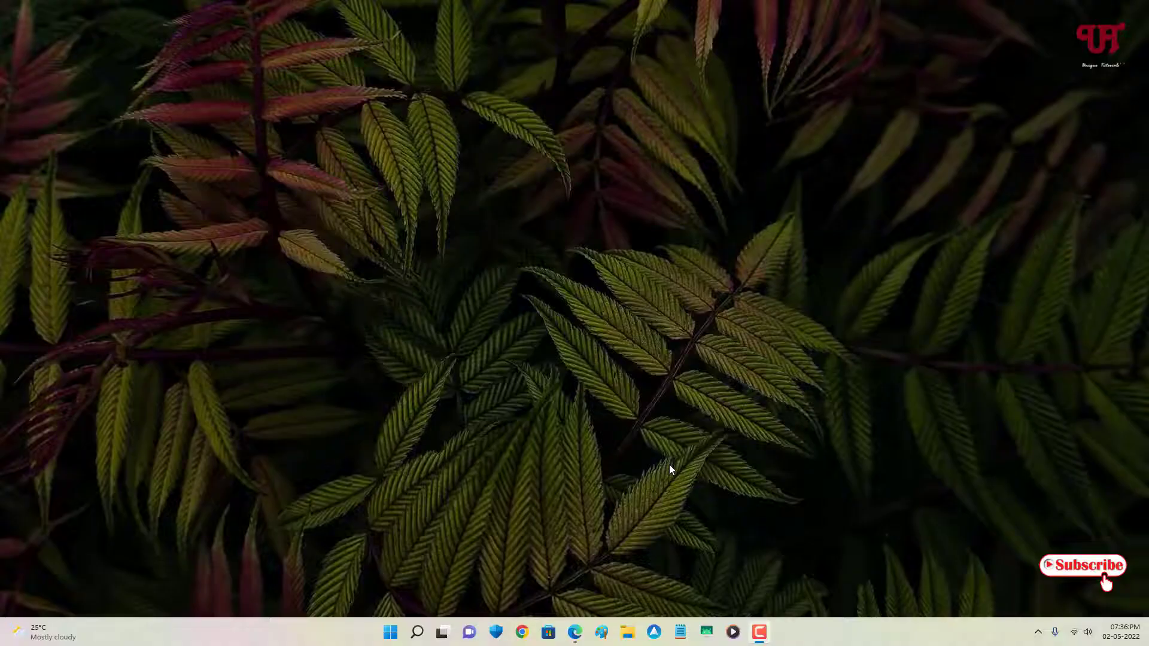
{"action": "mouse_move", "coordinate": [674, 464]}
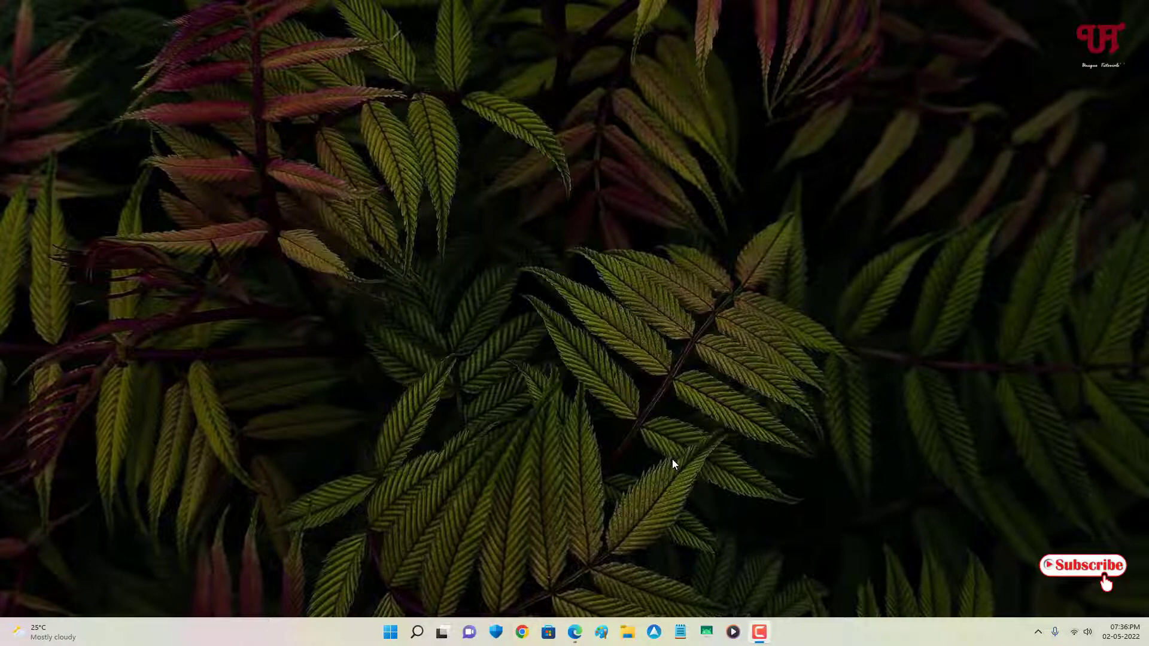
{"action": "mouse_move", "coordinate": [676, 440]}
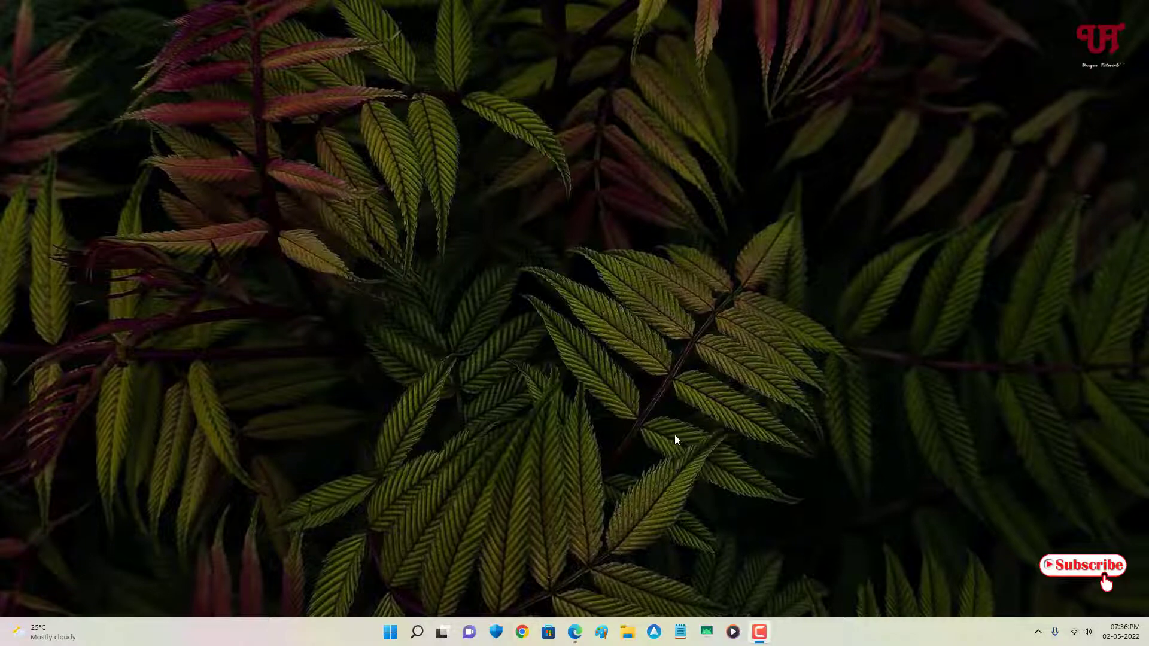
{"action": "mouse_move", "coordinate": [568, 399]}
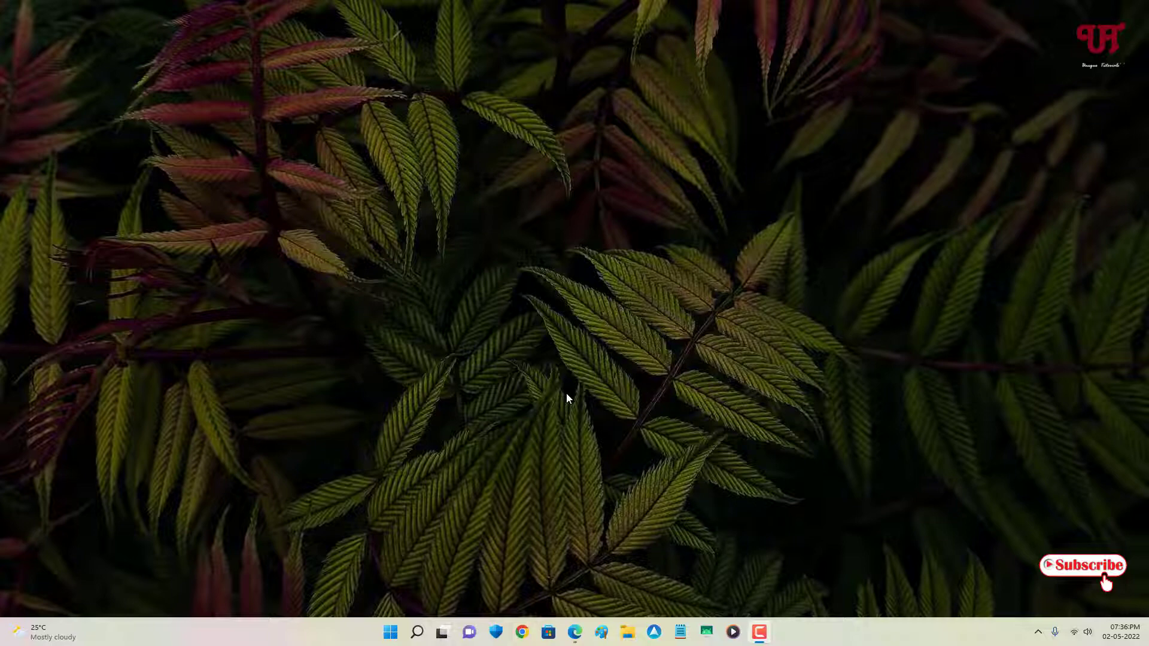
{"action": "mouse_move", "coordinate": [567, 407]}
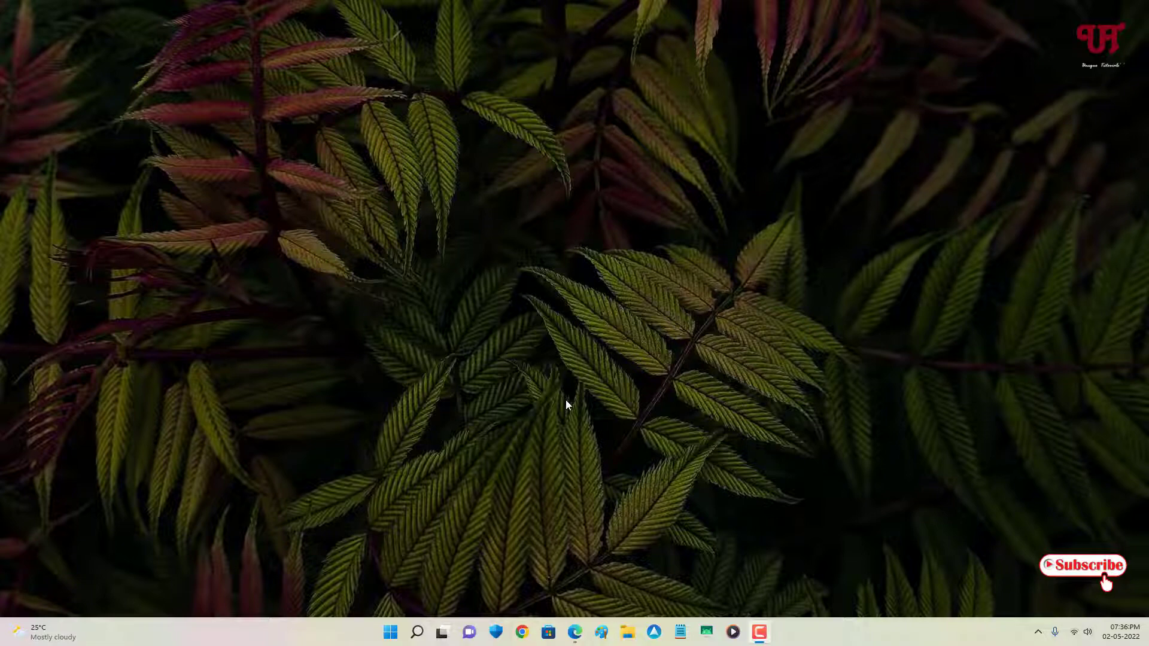
{"action": "mouse_move", "coordinate": [588, 441]}
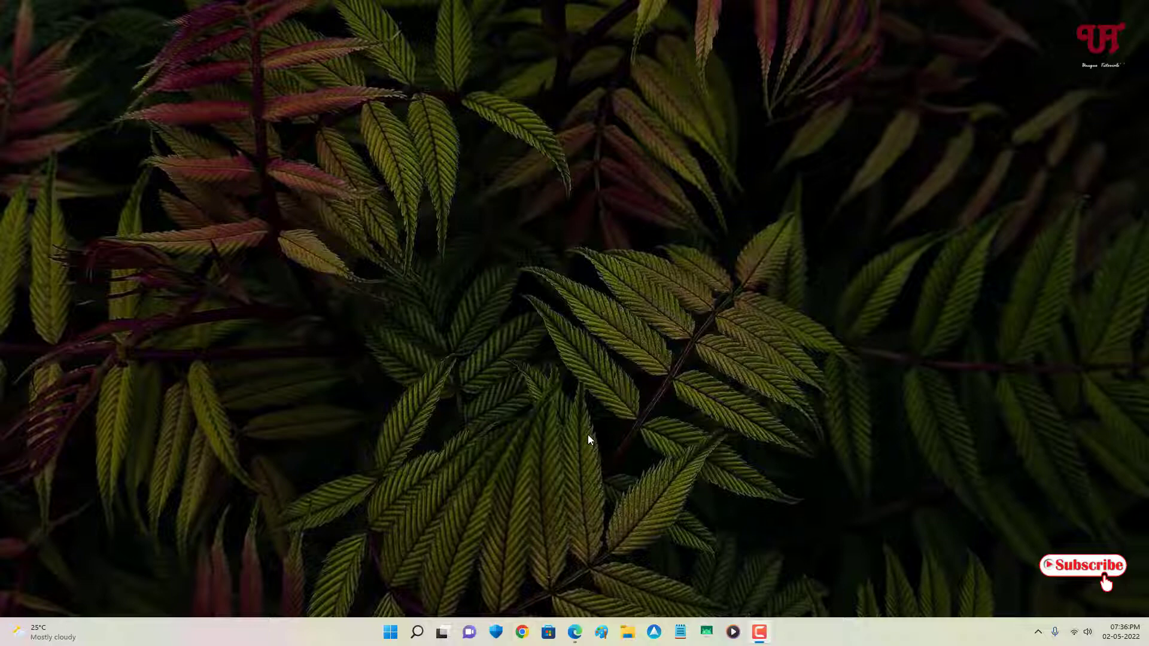
{"action": "mouse_move", "coordinate": [597, 542]}
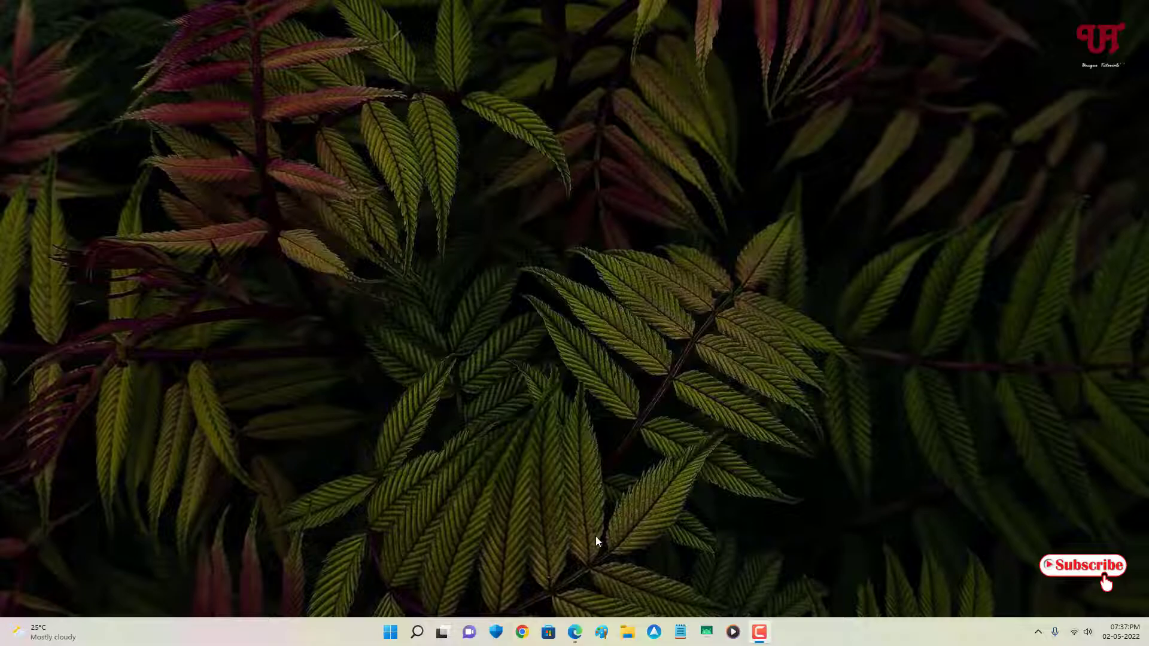
Launch Microsoft Edge from the taskbar to search for libre office.
{"action": "left_click", "coordinate": [523, 632]}
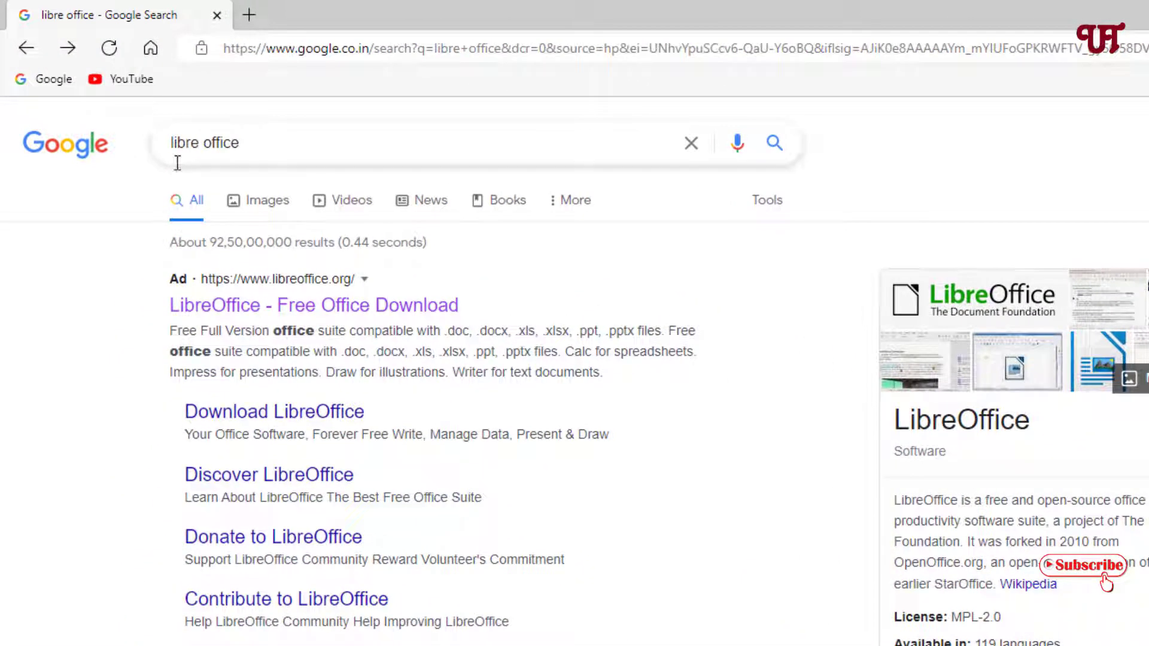
{"action": "mouse_move", "coordinate": [277, 323]}
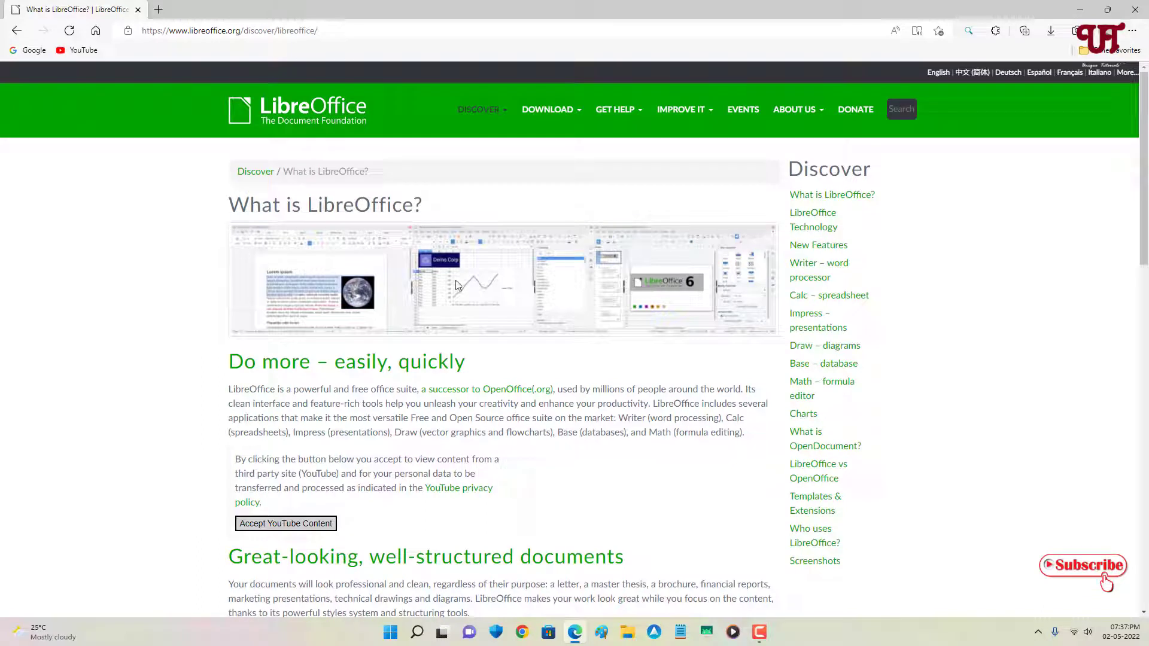
{"action": "mouse_move", "coordinate": [555, 120]}
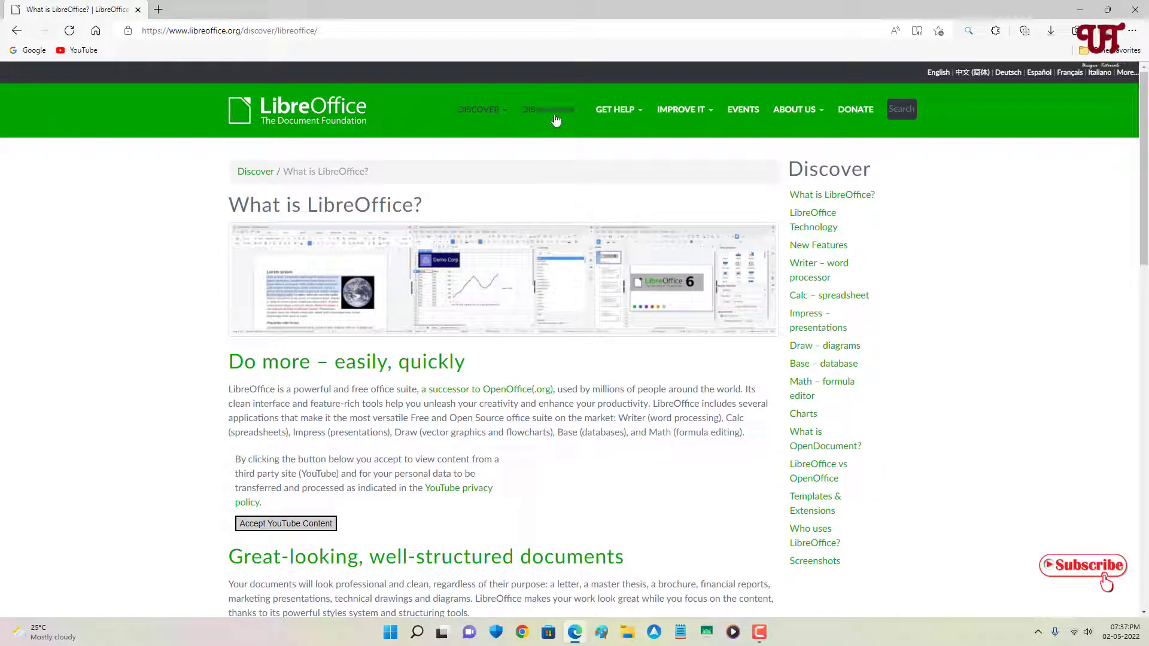
Reach the Download LibreOffice 7.3.2 page and choose Windows (64-bit) as operating system.
{"action": "left_click", "coordinate": [548, 109]}
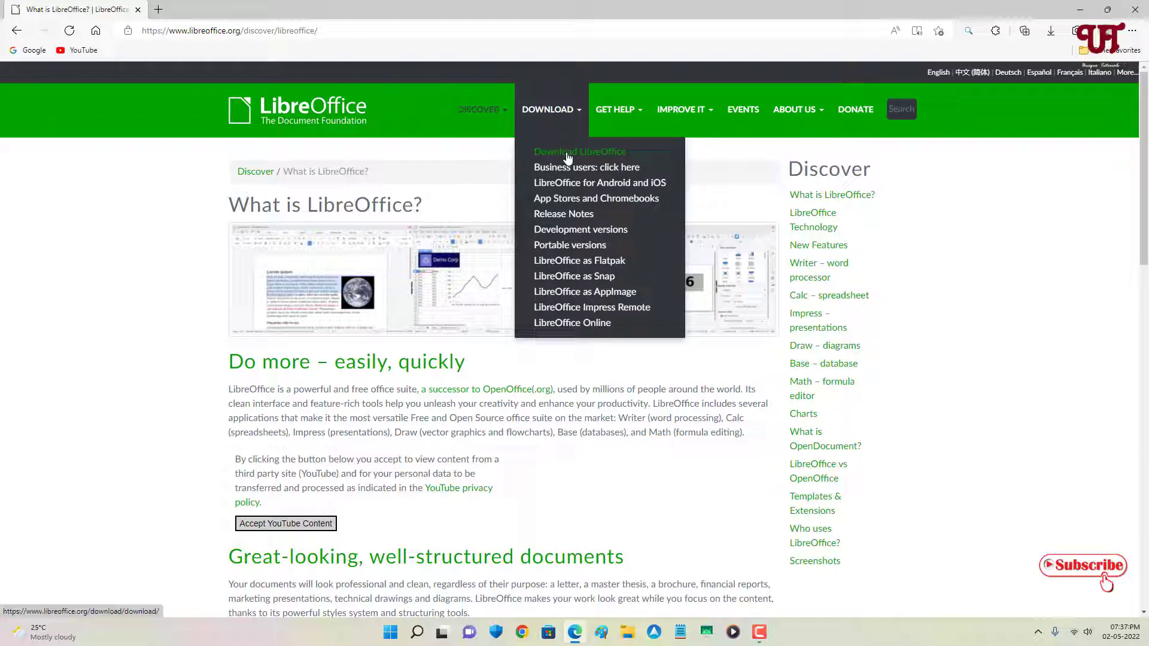
{"action": "left_click", "coordinate": [580, 152]}
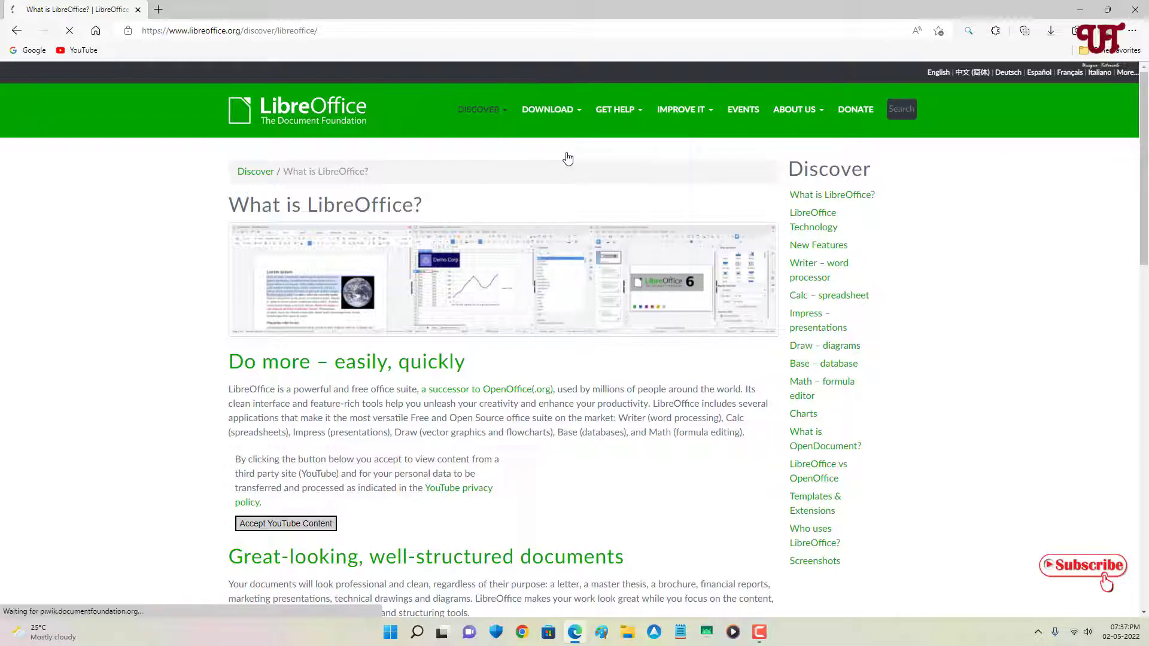
{"action": "left_click", "coordinate": [548, 109]}
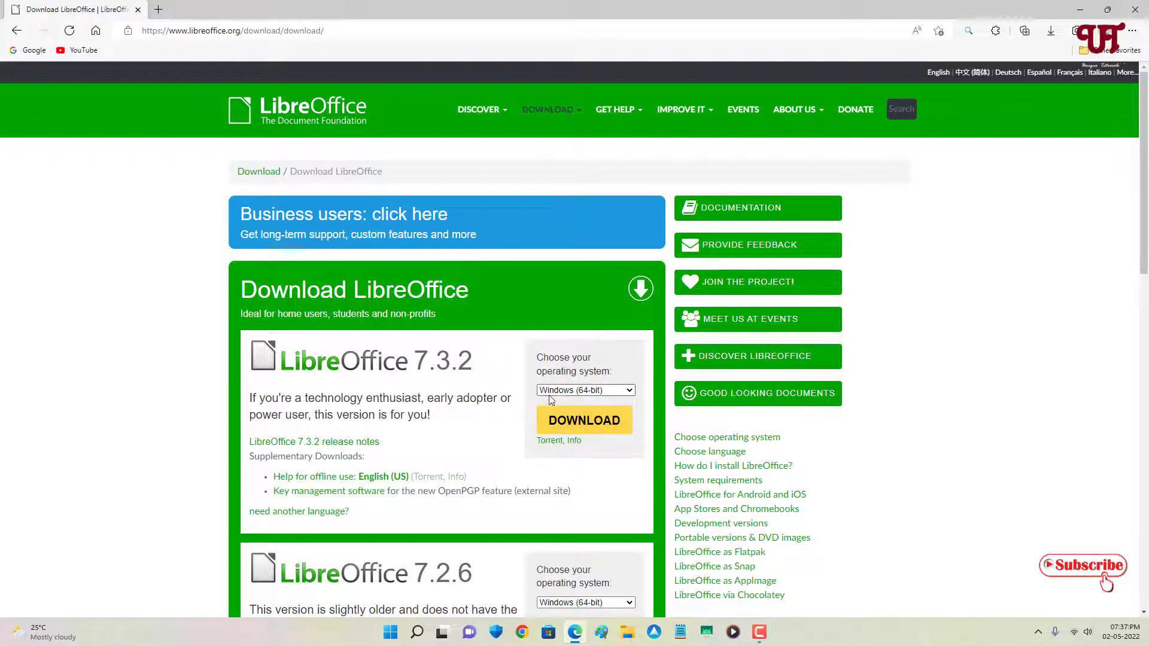
{"action": "mouse_move", "coordinate": [568, 398]}
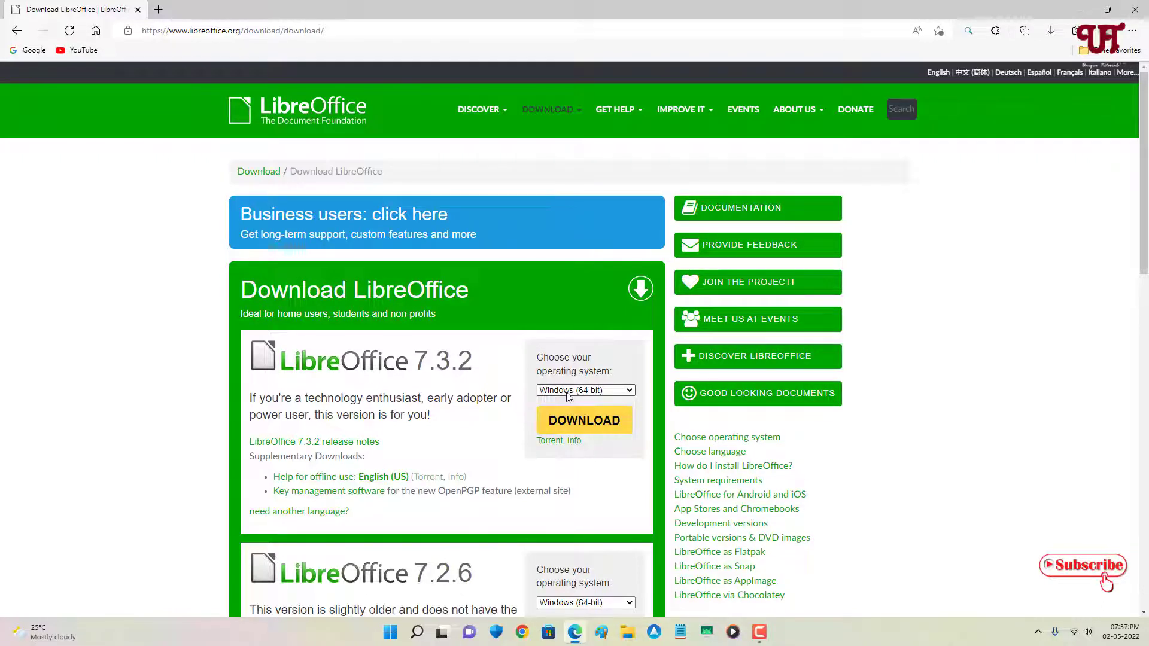
{"action": "left_click", "coordinate": [584, 390]}
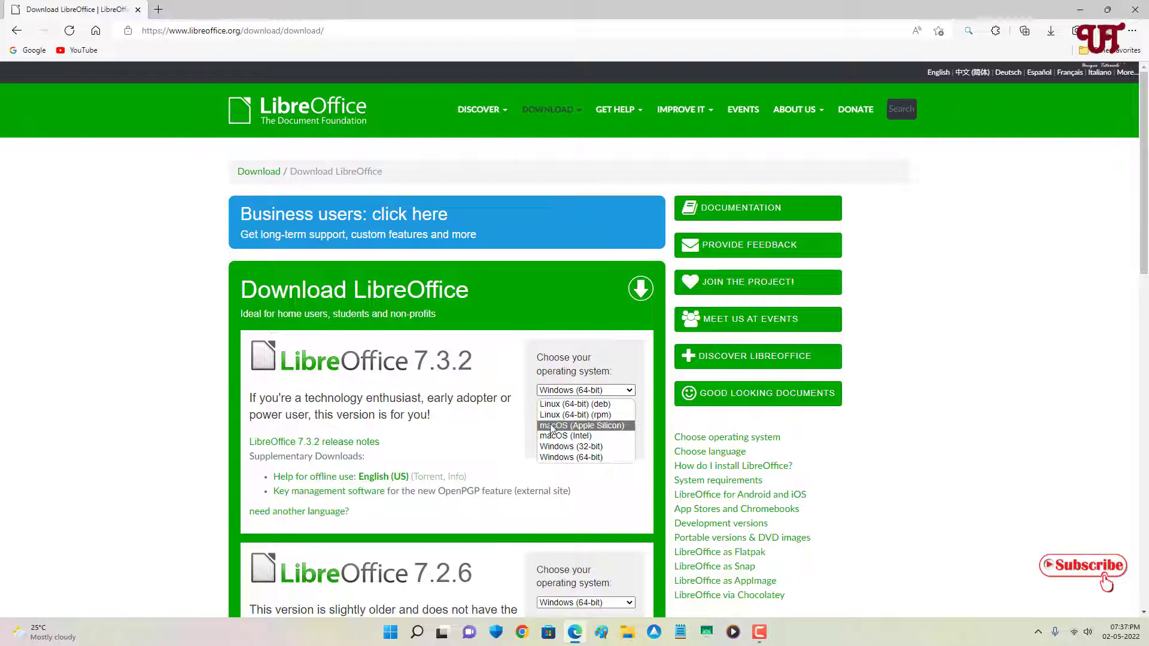
{"action": "mouse_move", "coordinate": [559, 436]}
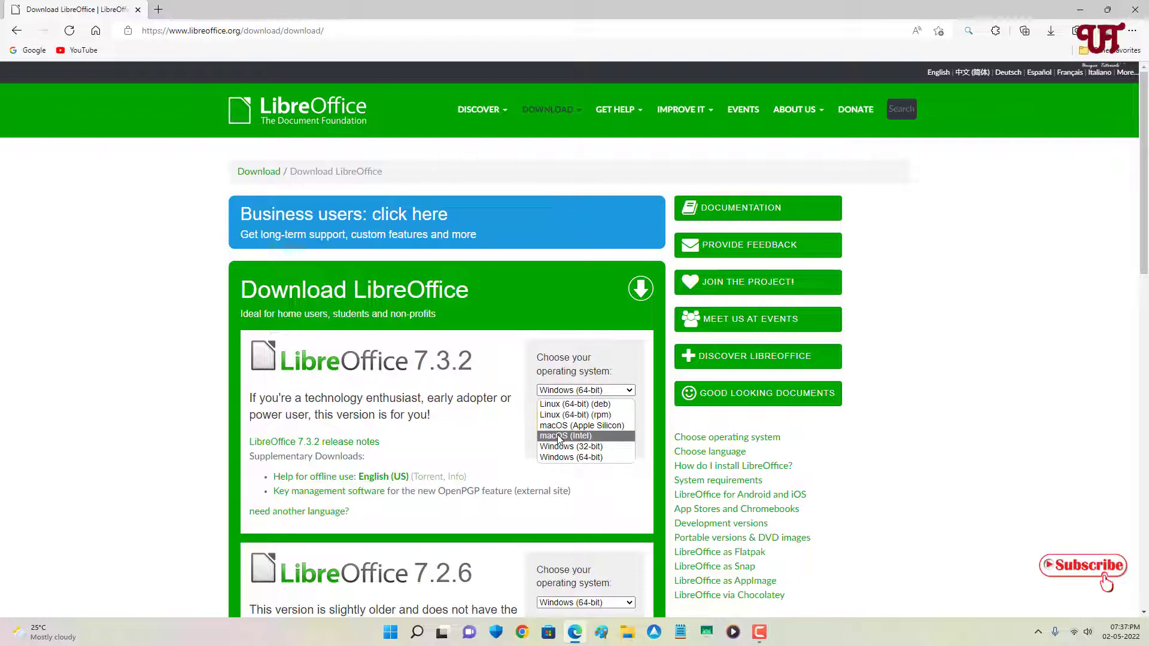
{"action": "mouse_move", "coordinate": [574, 404]}
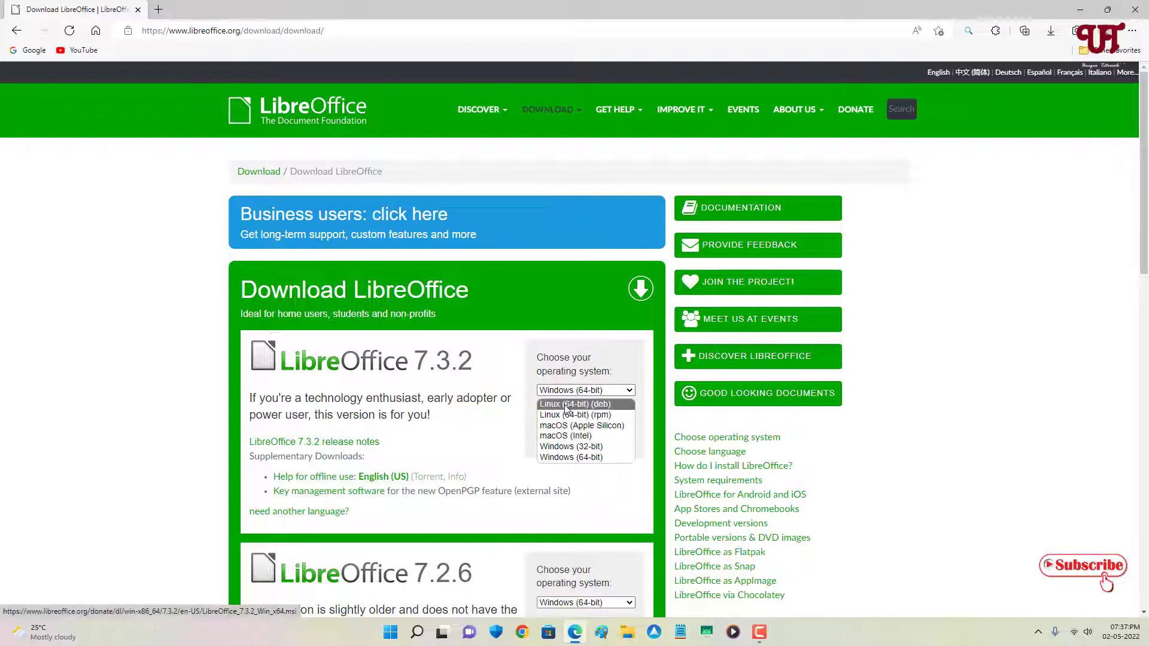
{"action": "left_click", "coordinate": [572, 457]}
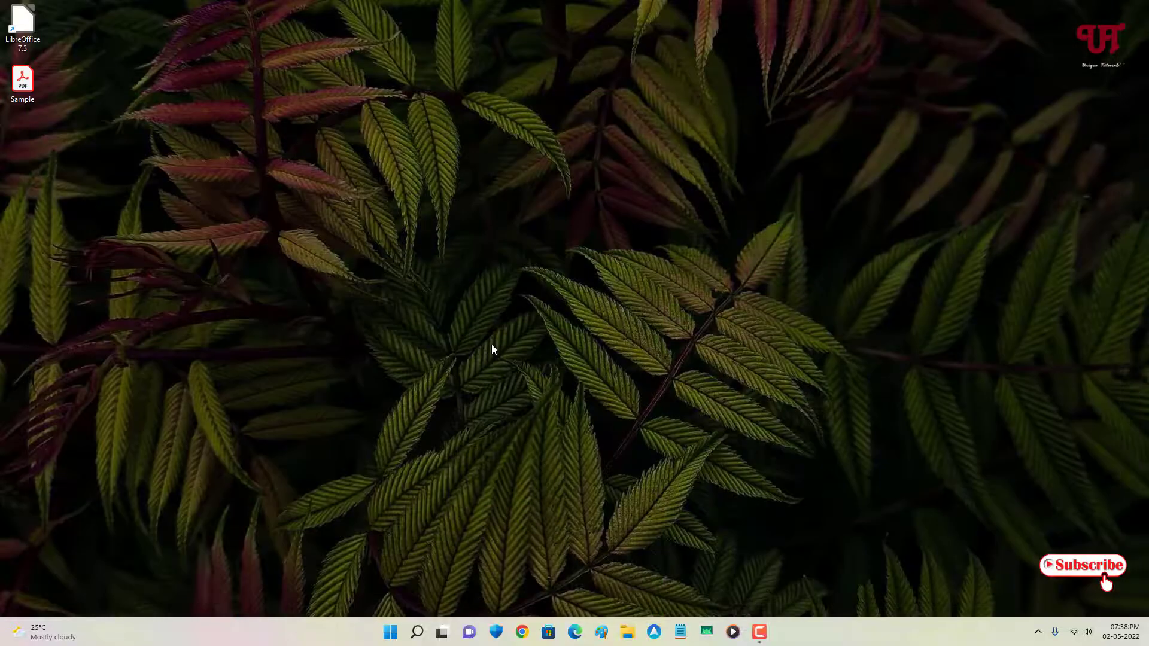
{"action": "mouse_move", "coordinate": [158, 163]}
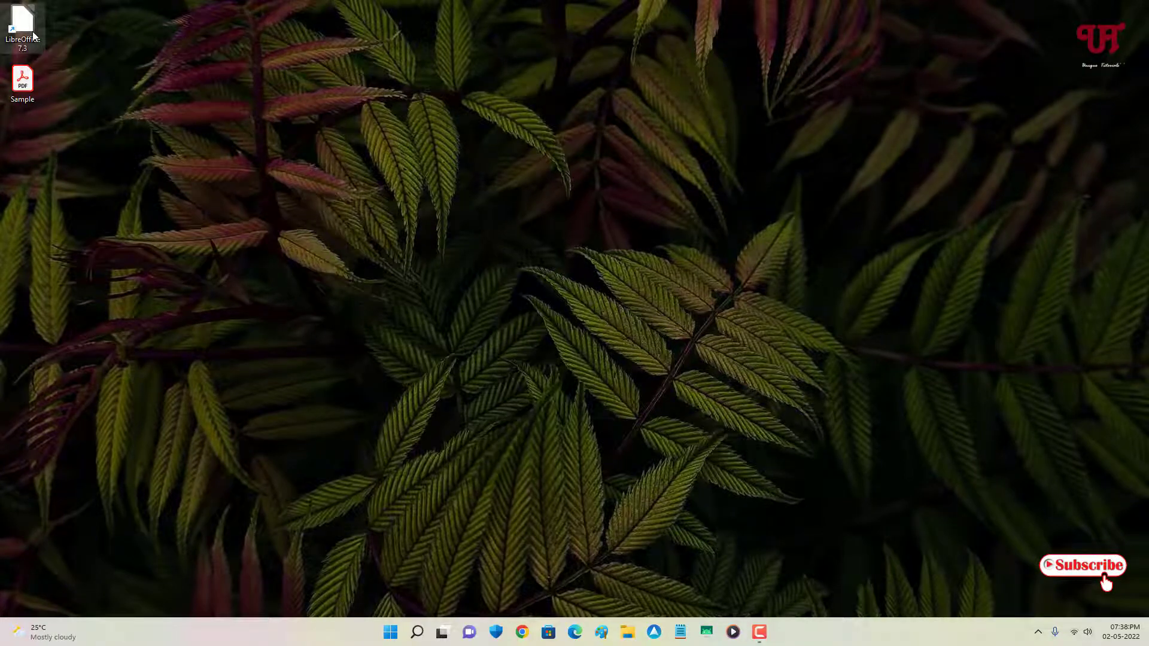
Launch LibreOffice from the LibreOffice 7.3 desktop shortcut.
{"action": "double_click", "coordinate": [24, 18]}
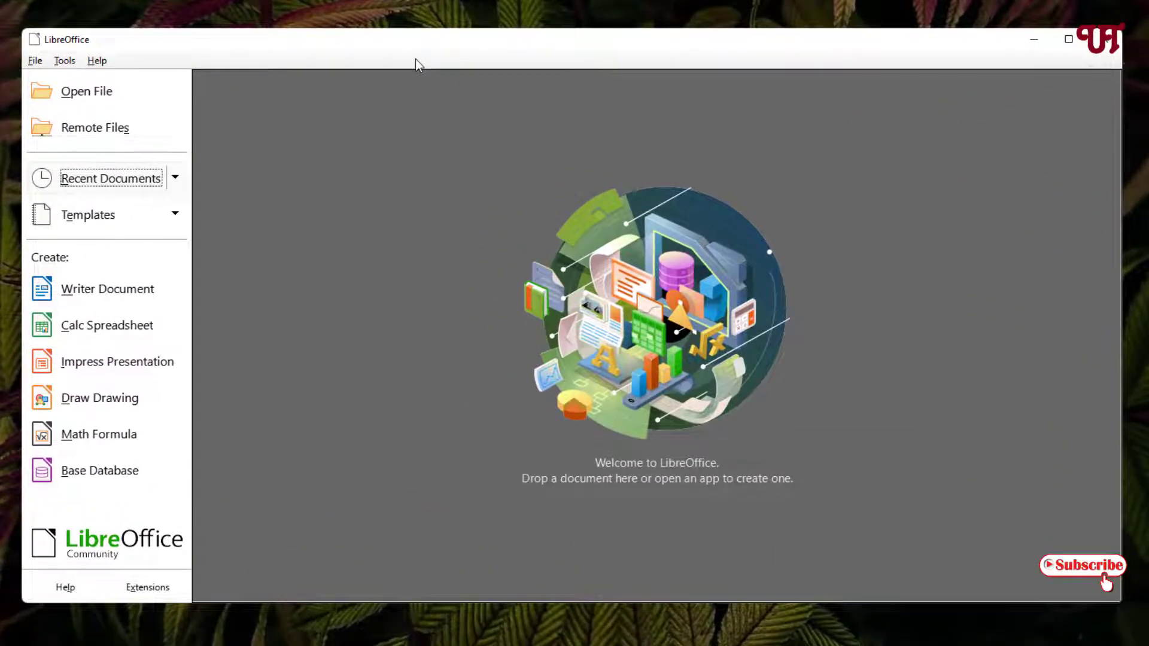
{"action": "mouse_move", "coordinate": [209, 369]}
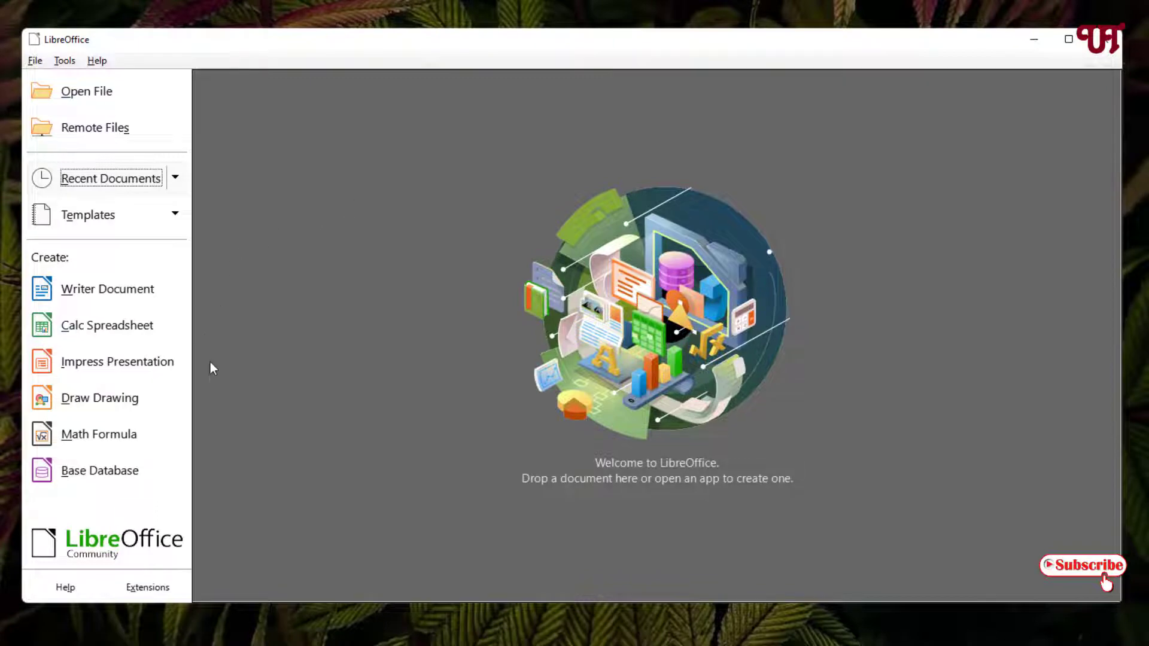
{"action": "mouse_move", "coordinate": [198, 389]}
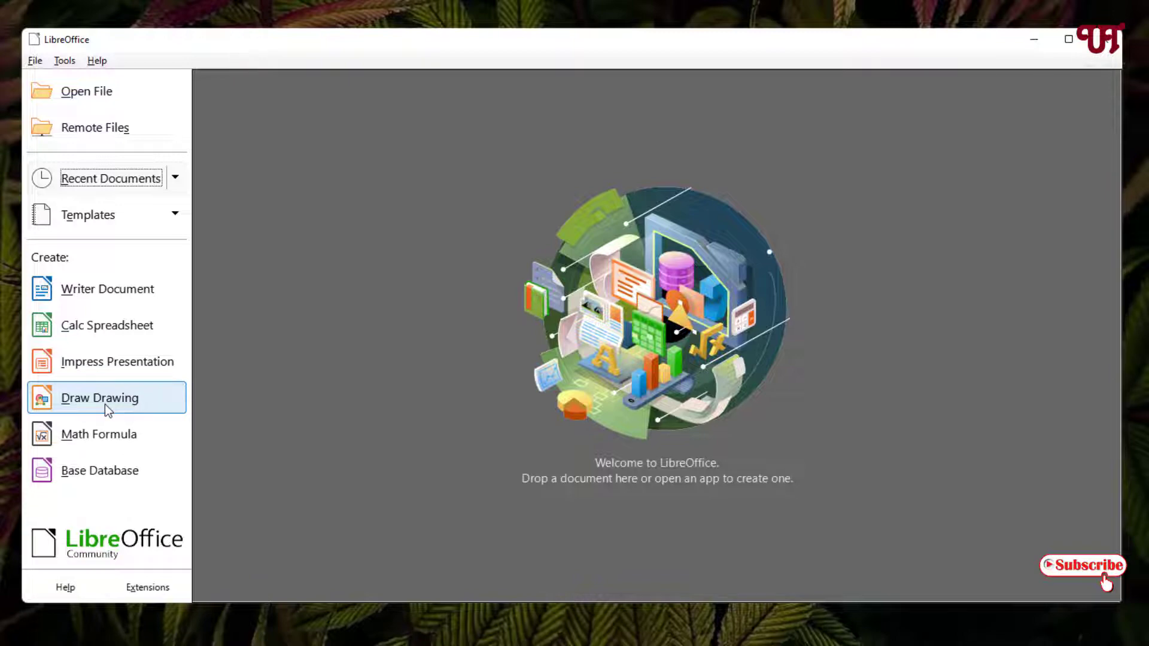
Start a new blank Draw drawing and dismiss the tip of the day.
{"action": "left_click", "coordinate": [99, 398]}
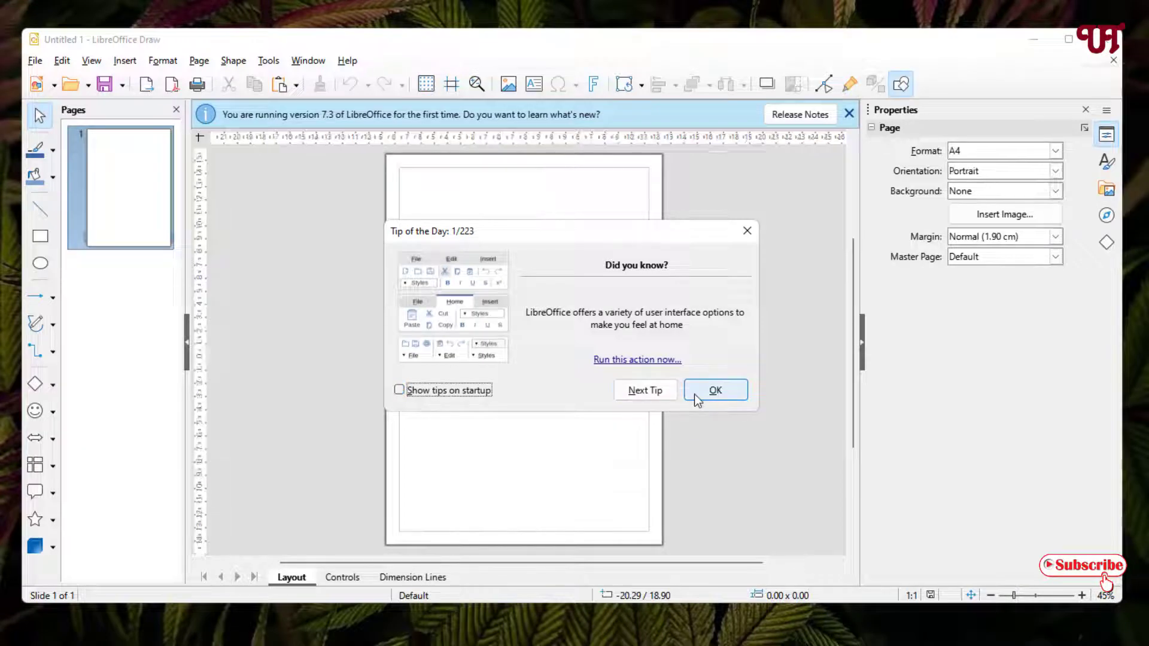
{"action": "left_click", "coordinate": [714, 390]}
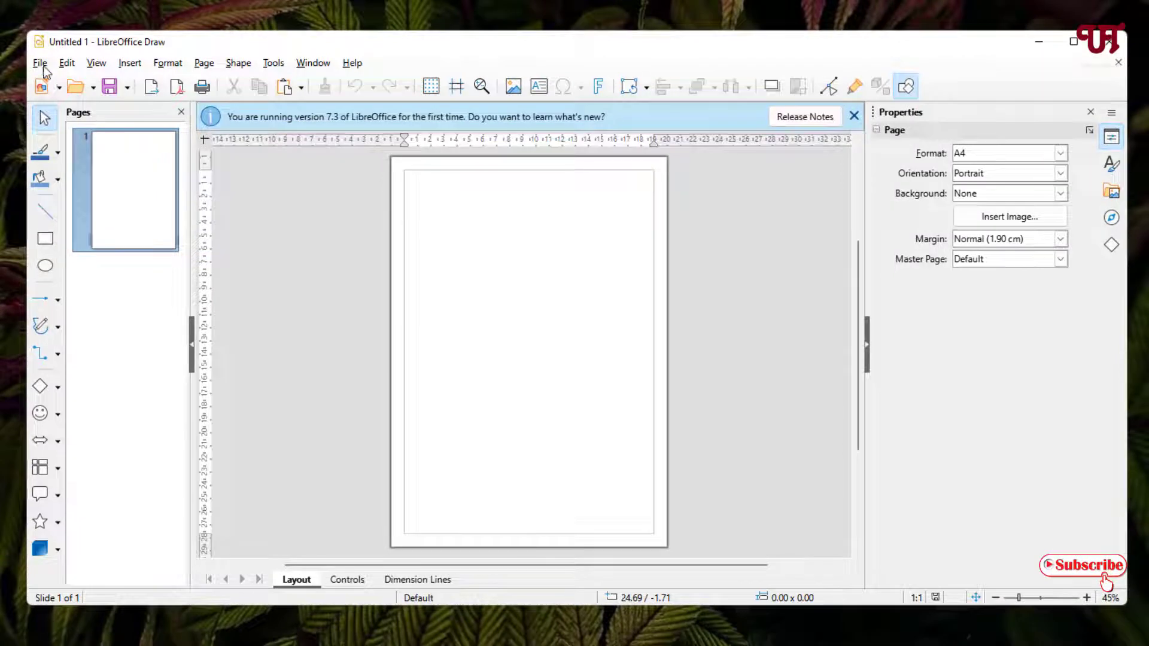
{"action": "left_click", "coordinate": [40, 62]}
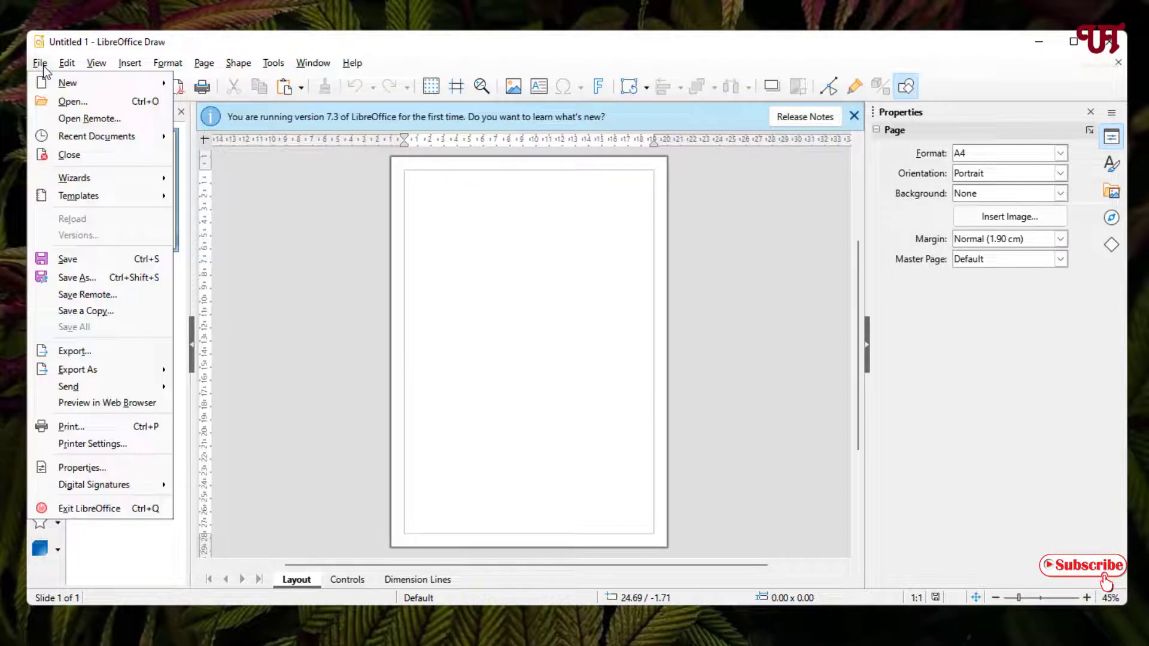
Open Sample.pdf from the Desktop for editing in Draw.
{"action": "left_click", "coordinate": [73, 100]}
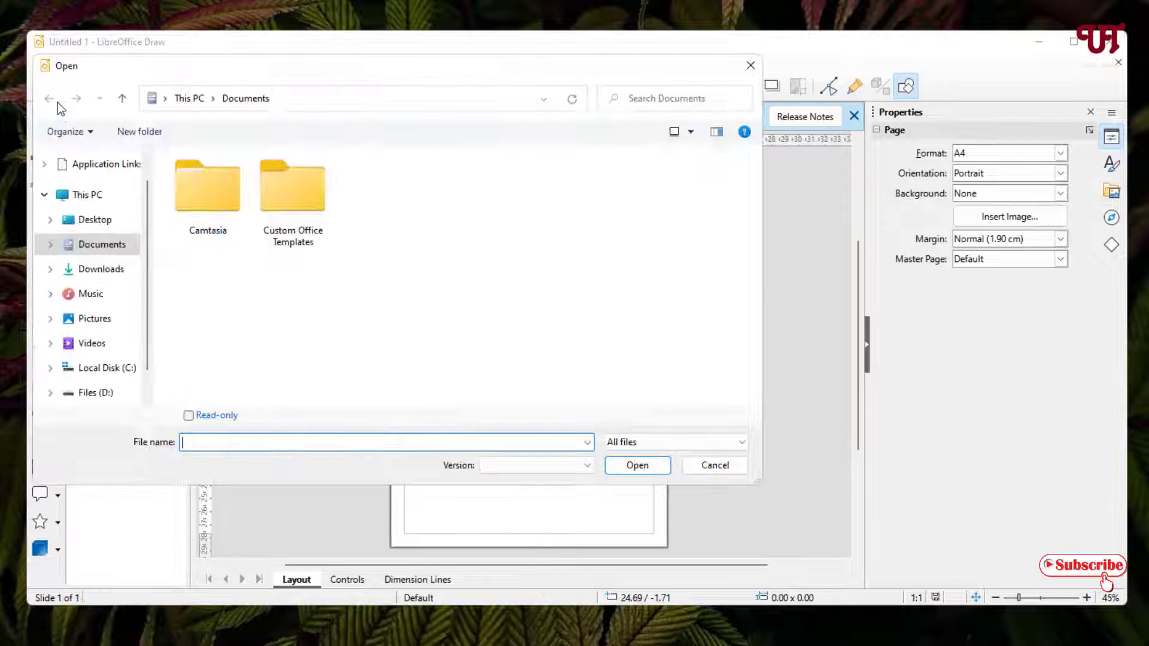
{"action": "left_click", "coordinate": [94, 220]}
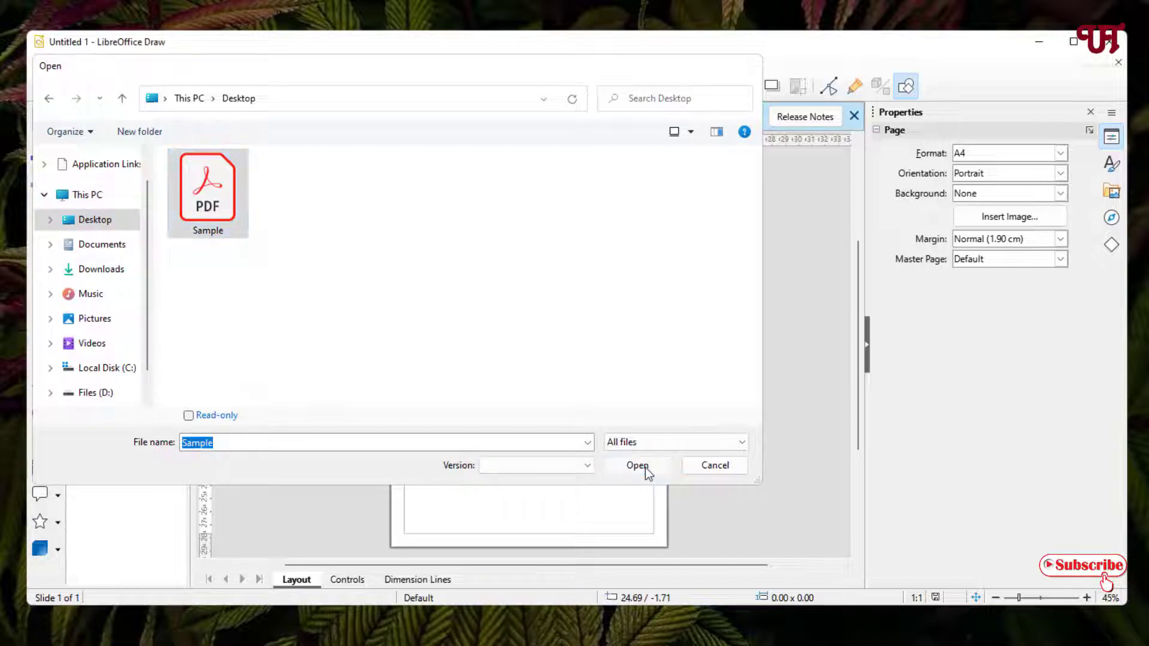
{"action": "left_click", "coordinate": [637, 465]}
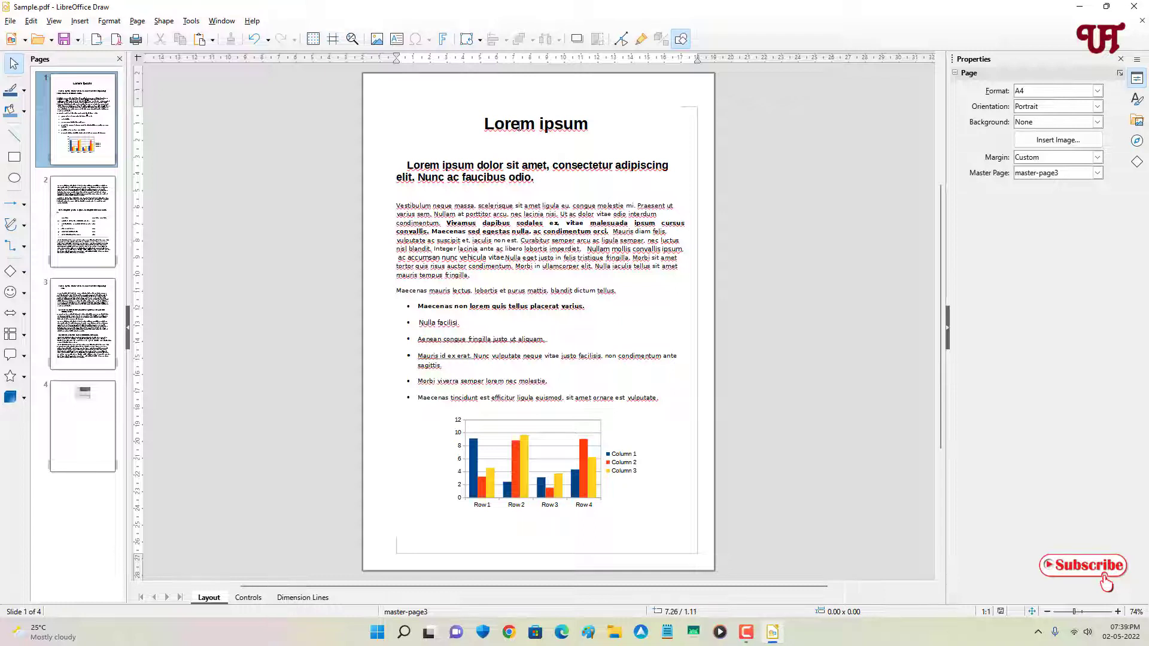
Edit the heading so 'Lorem ipsum' reads 'Loram sum'.
{"action": "double_click", "coordinate": [519, 123]}
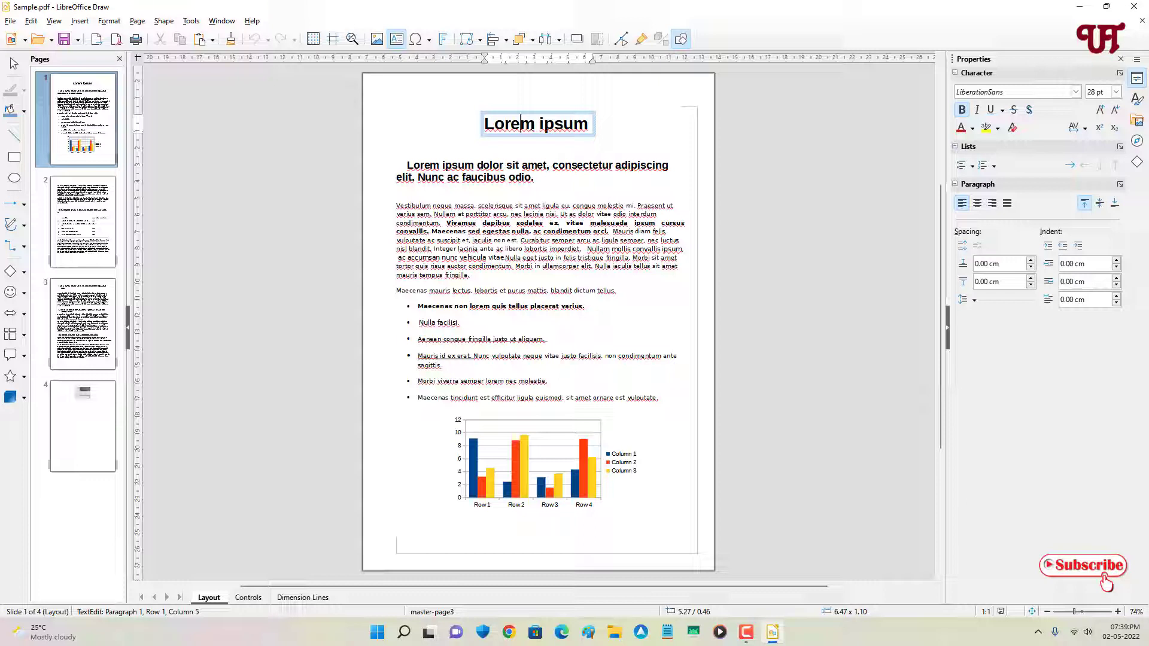
{"action": "key", "text": "Backspace"}
{"action": "type", "text": "a"}
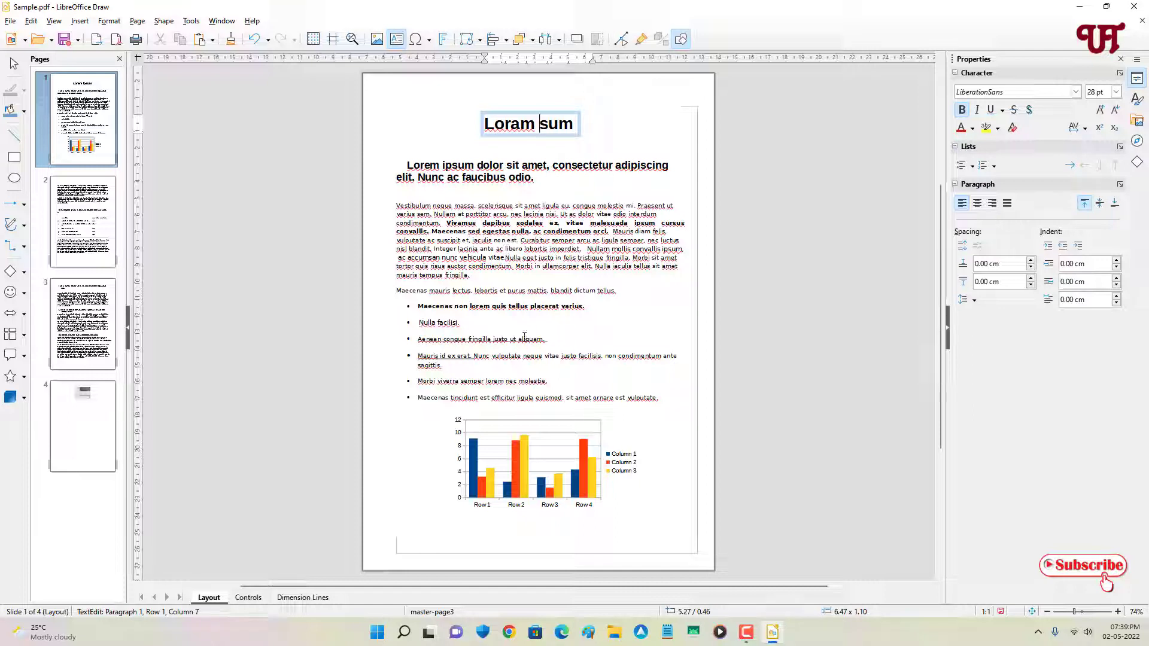
{"action": "left_click", "coordinate": [491, 290]}
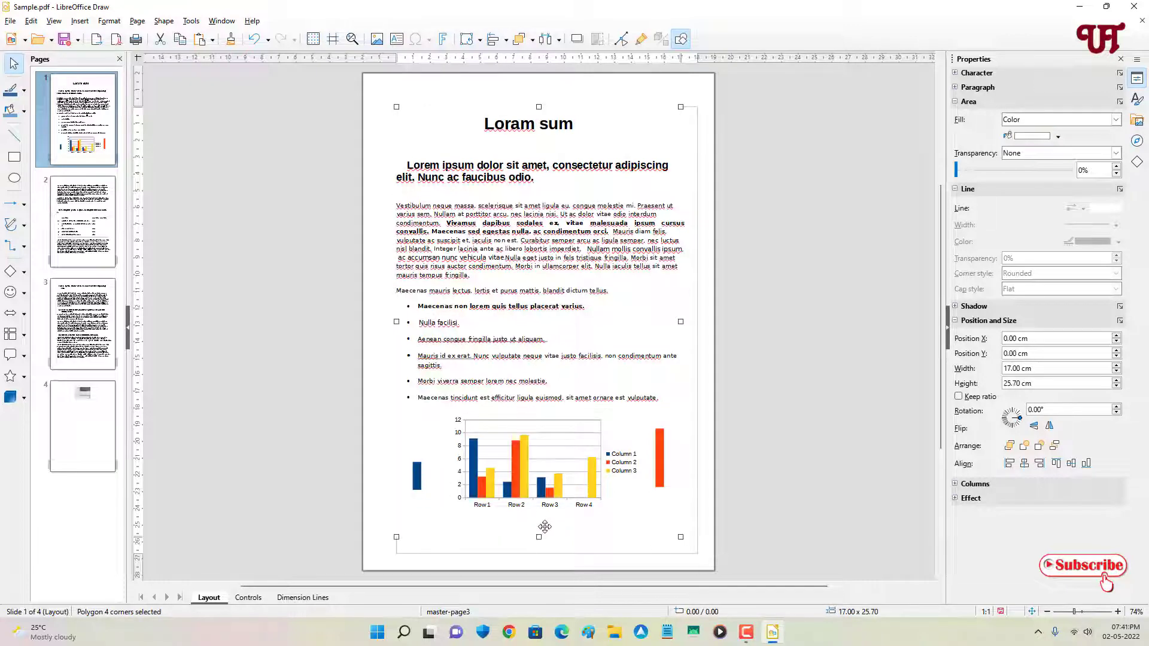
{"action": "mouse_move", "coordinate": [607, 374]}
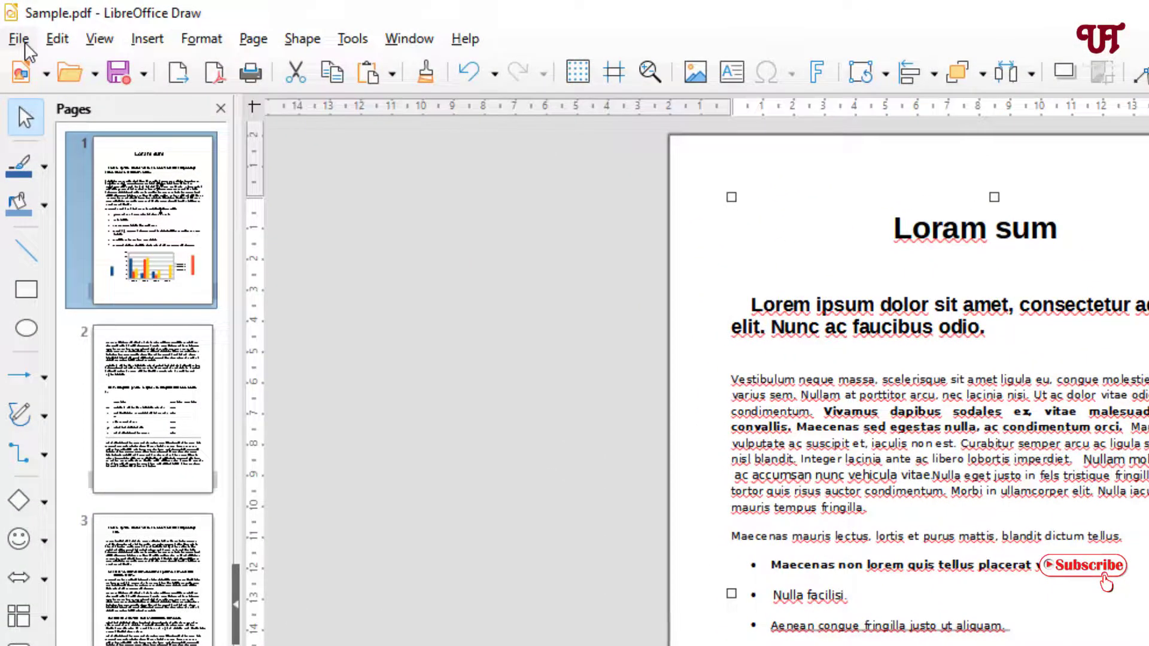
Start an Export as PDF to bring up the PDF Options window.
{"action": "left_click", "coordinate": [19, 38]}
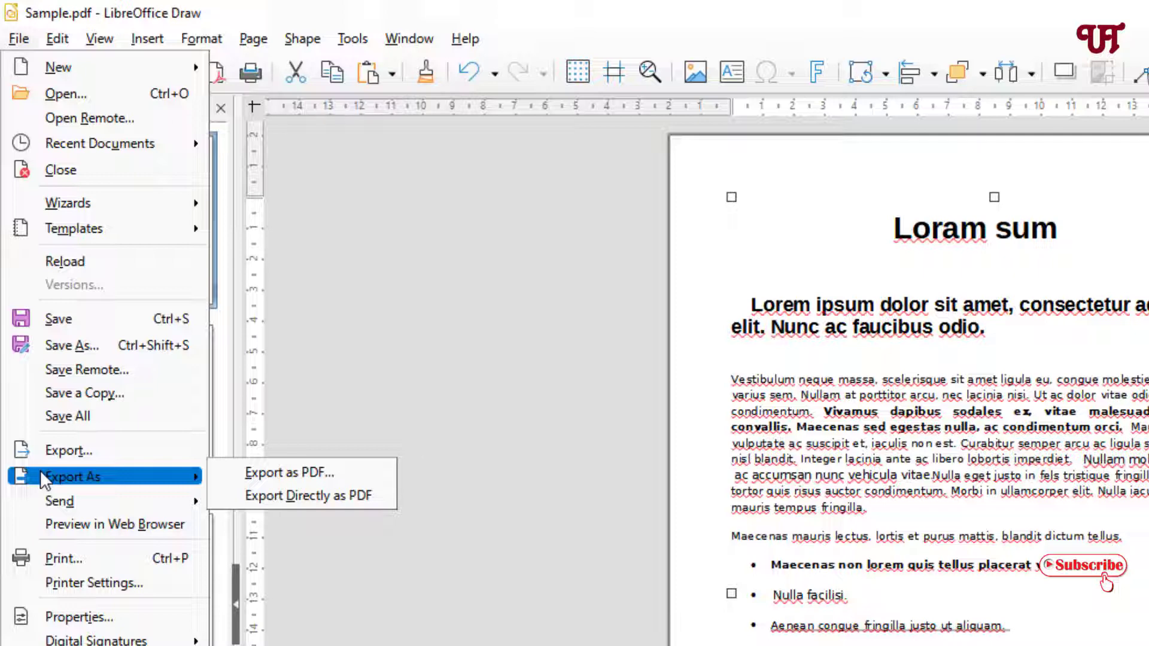
{"action": "mouse_move", "coordinate": [265, 483]}
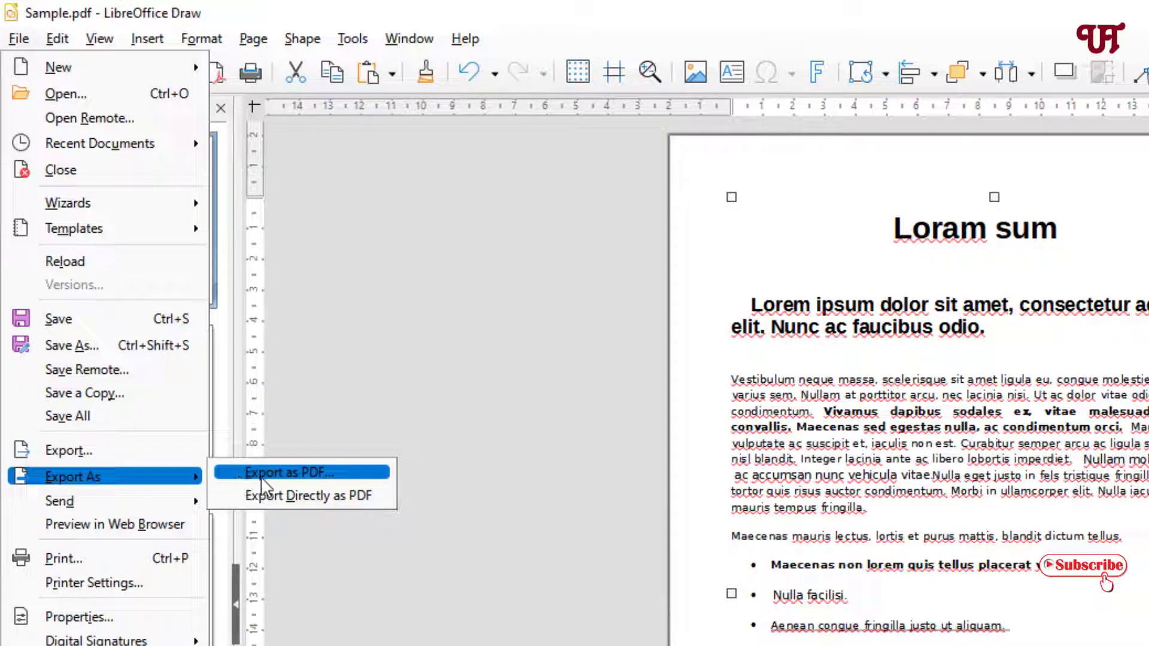
{"action": "mouse_move", "coordinate": [282, 509]}
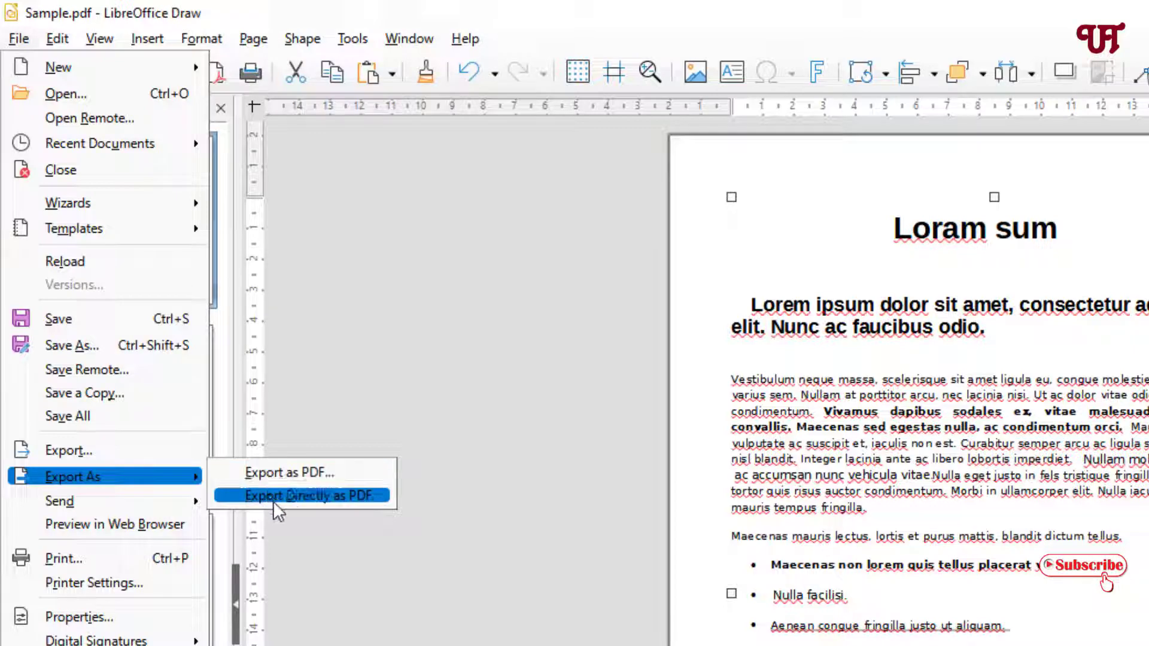
{"action": "mouse_move", "coordinate": [274, 475]}
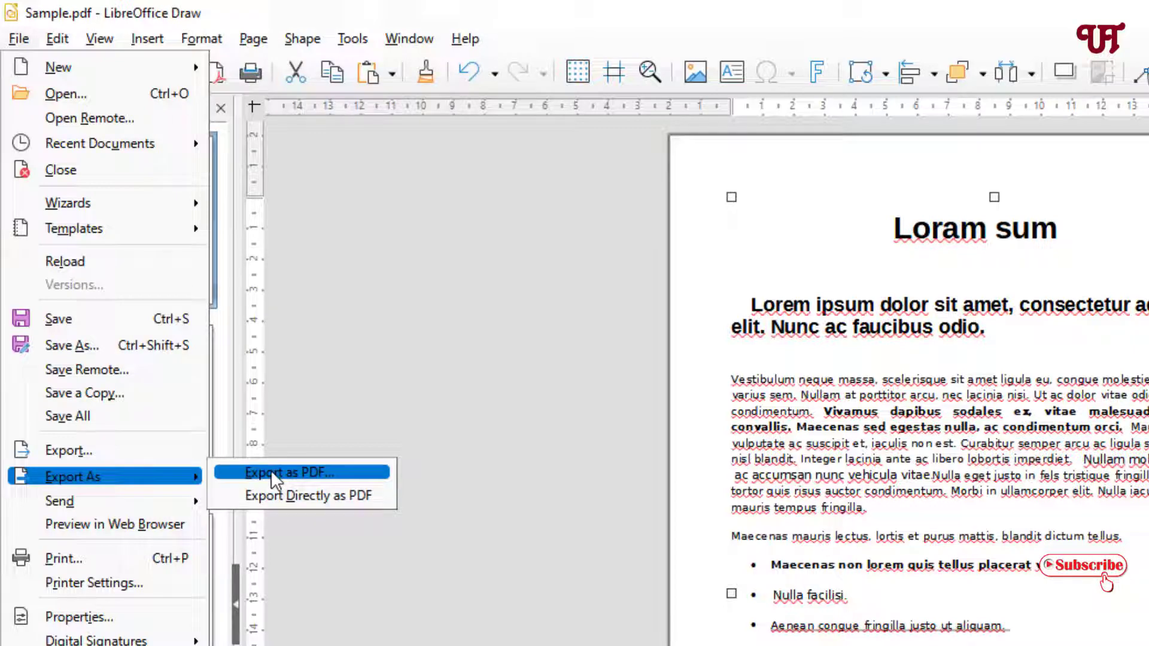
{"action": "left_click", "coordinate": [295, 473]}
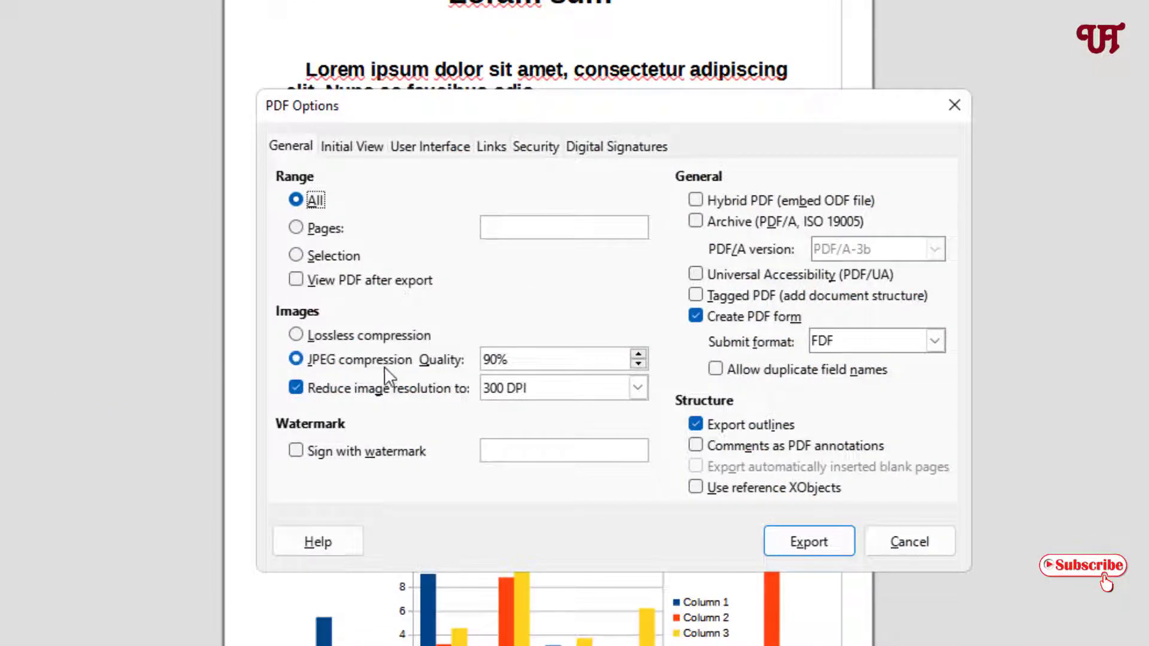
{"action": "mouse_move", "coordinate": [459, 294]}
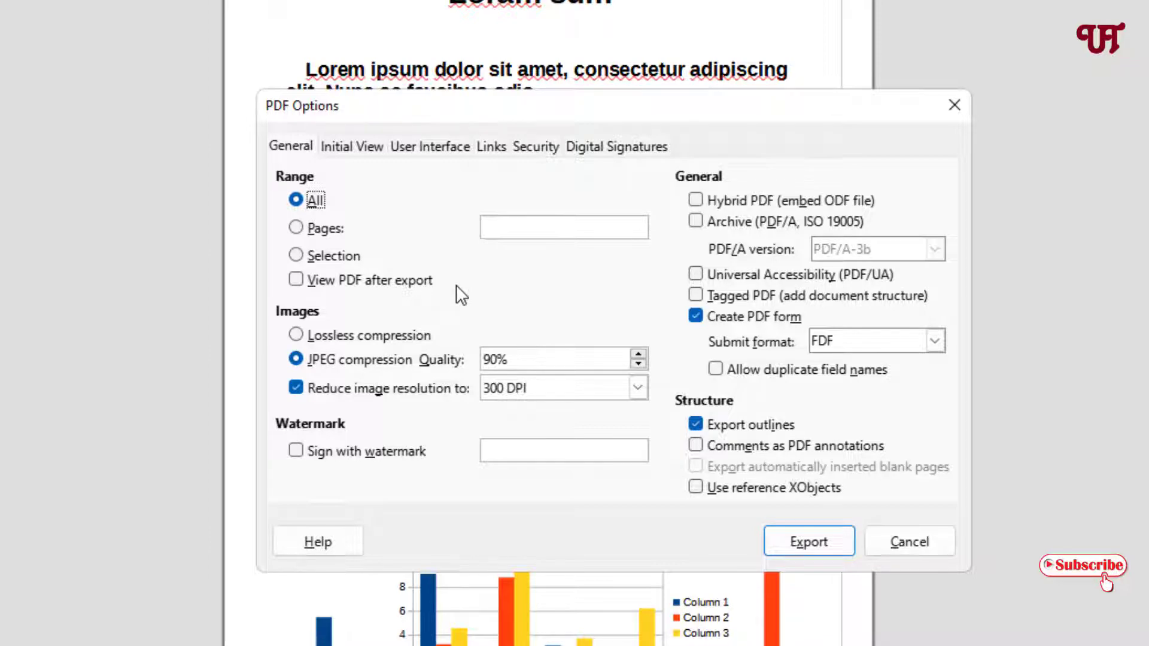
{"action": "mouse_move", "coordinate": [645, 481]}
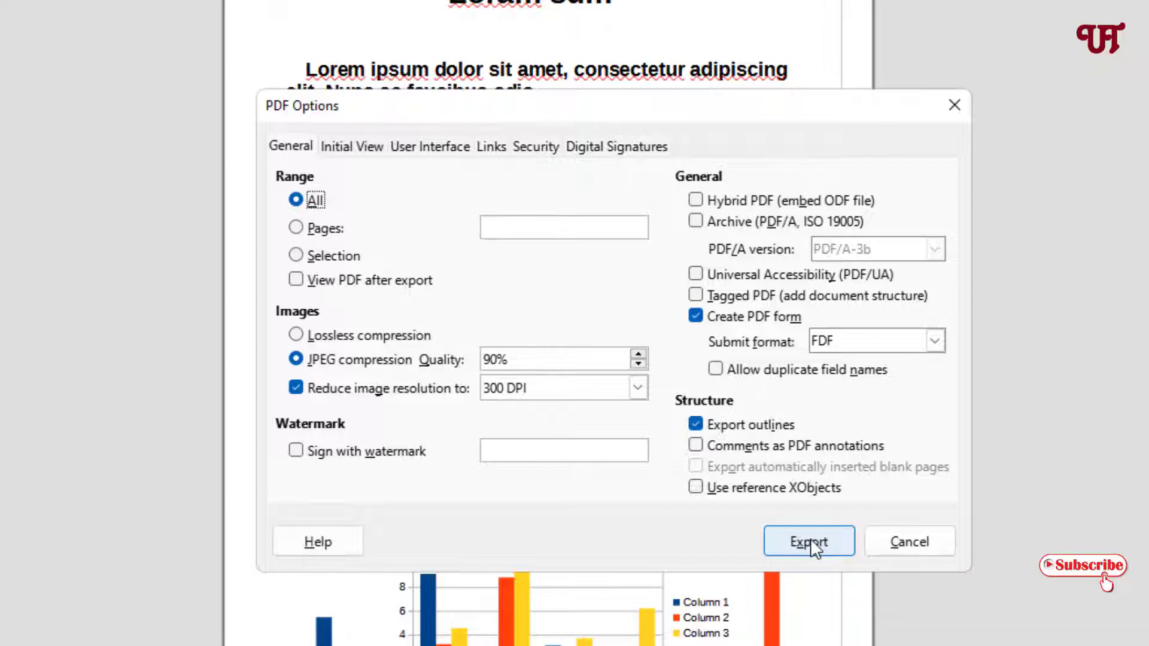
Accept the PDF options, exporting all pages at 90% JPEG quality.
{"action": "left_click", "coordinate": [809, 540]}
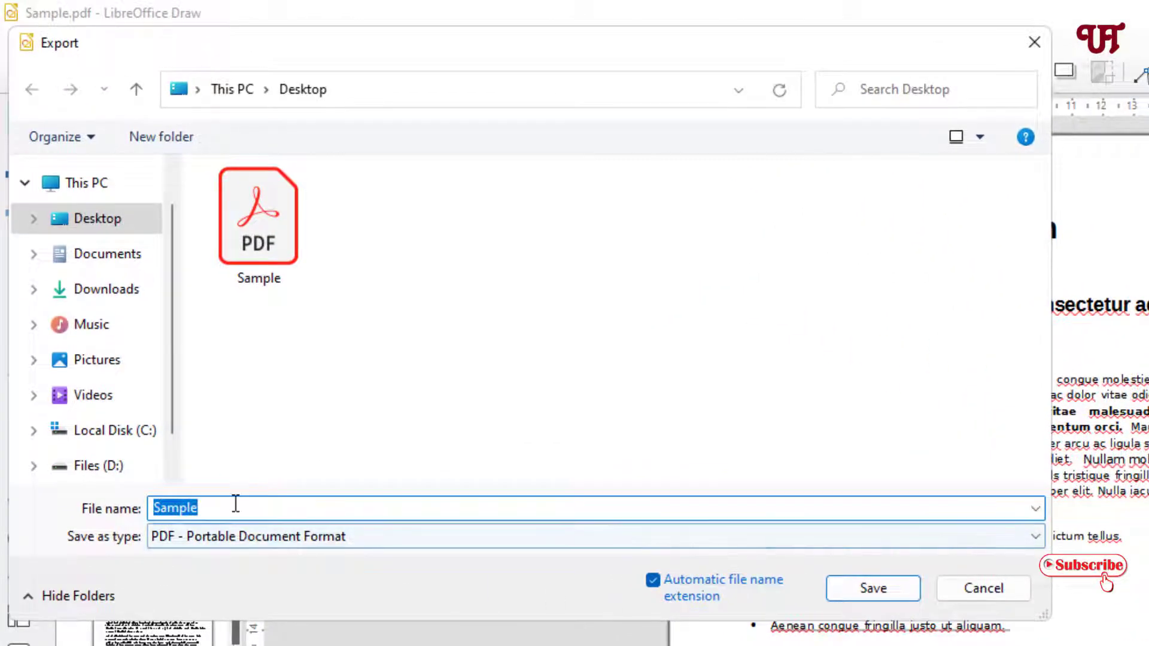
Save the exported PDF to the Desktop as 'Sample edit'.
{"action": "left_click", "coordinate": [235, 507]}
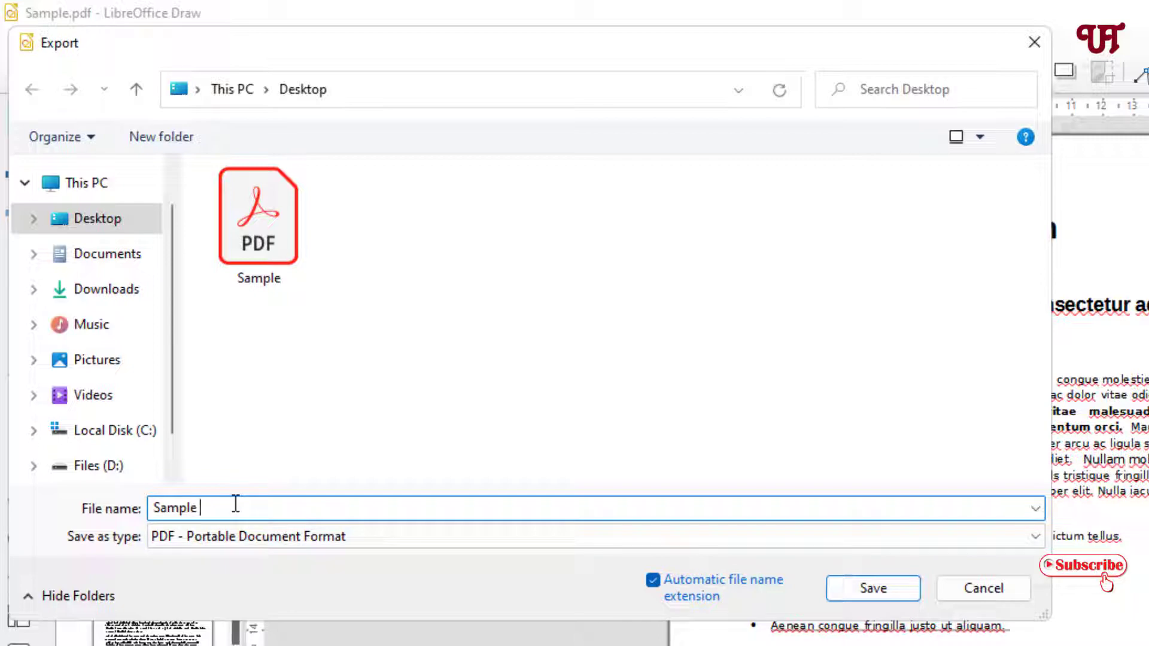
{"action": "type", "text": "edit"}
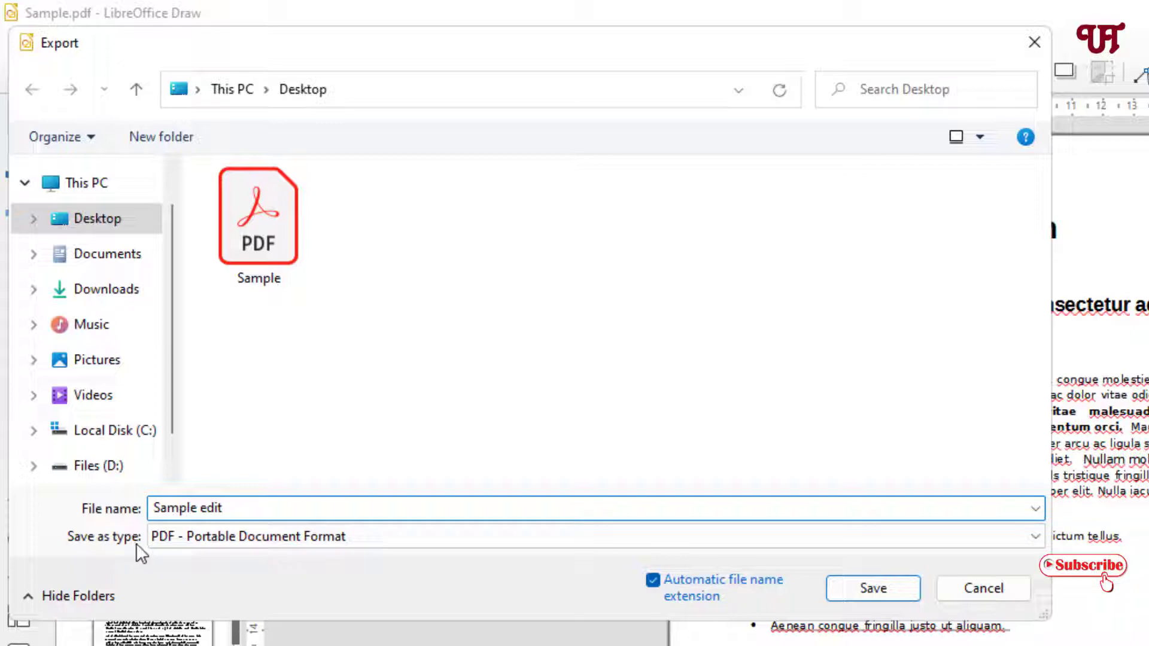
{"action": "left_click", "coordinate": [1031, 536]}
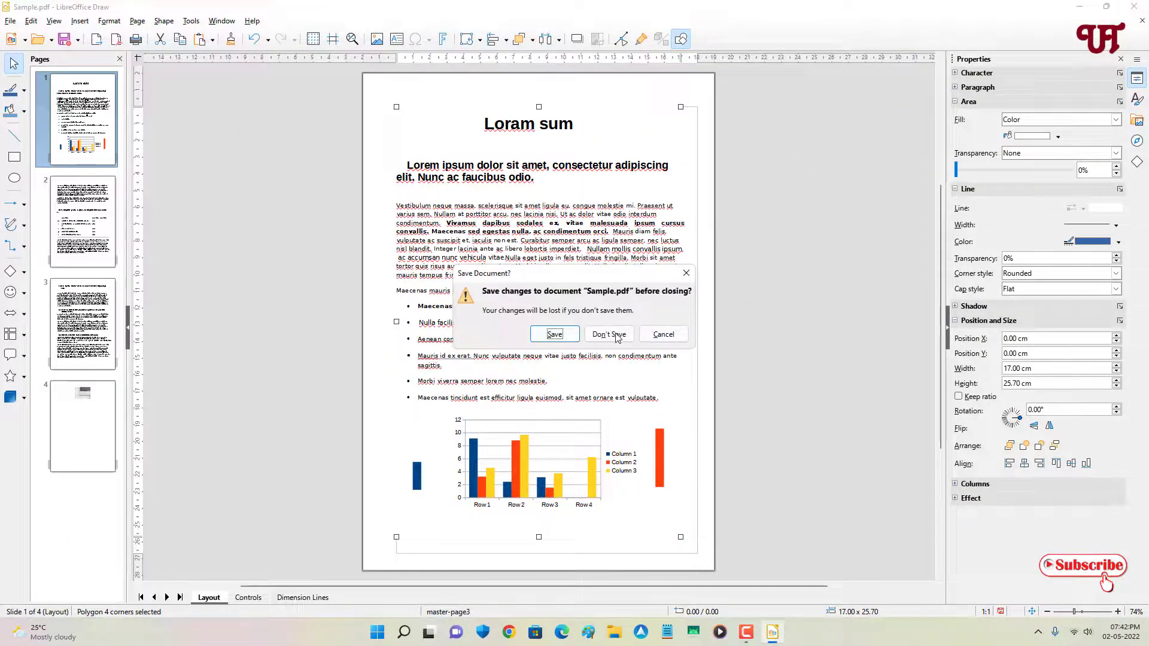
Close Draw without saving Sample.pdf and open Sample edit in Microsoft Edge.
{"action": "left_click", "coordinate": [608, 334]}
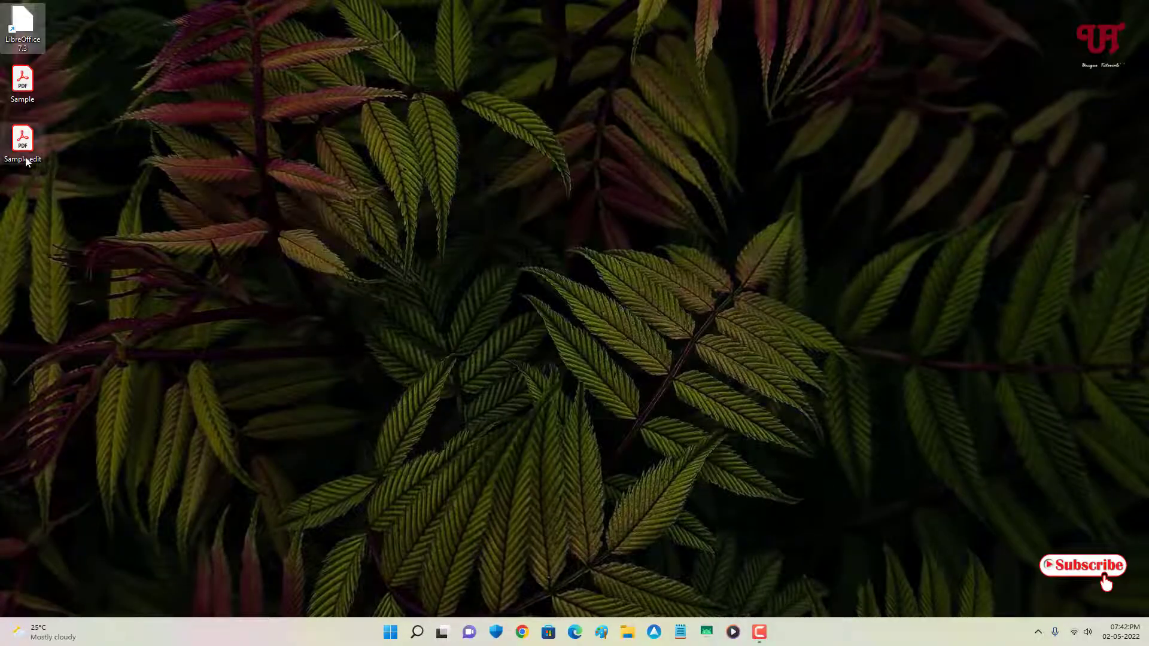
{"action": "right_click", "coordinate": [22, 137]}
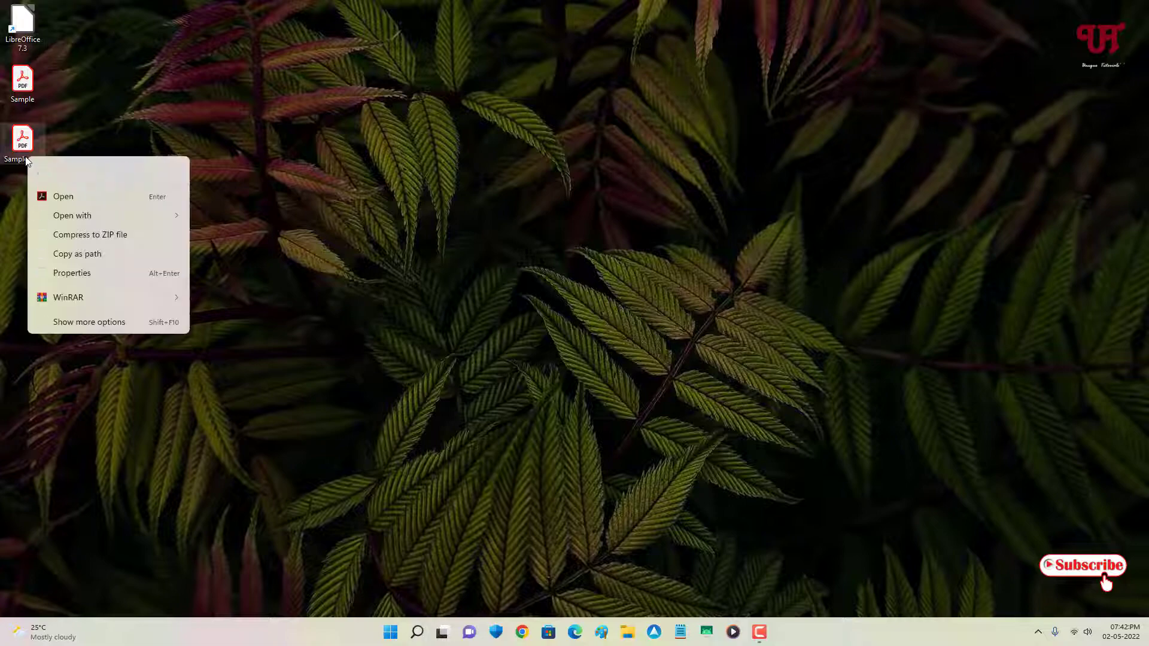
{"action": "left_click", "coordinate": [72, 215]}
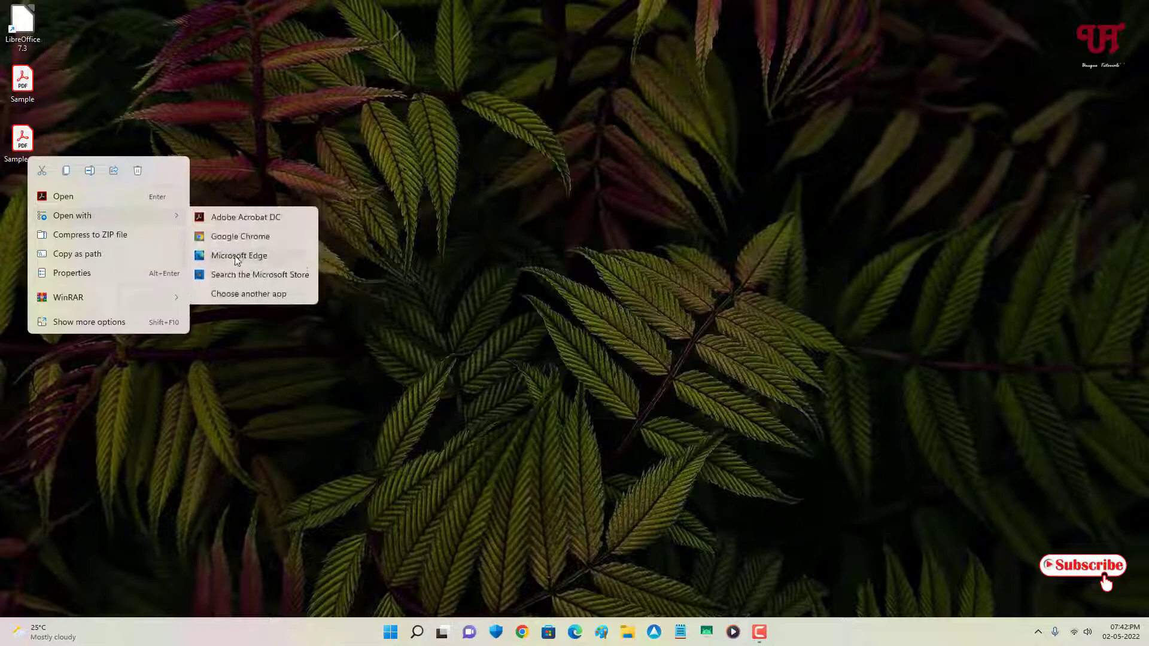
{"action": "left_click", "coordinate": [238, 255]}
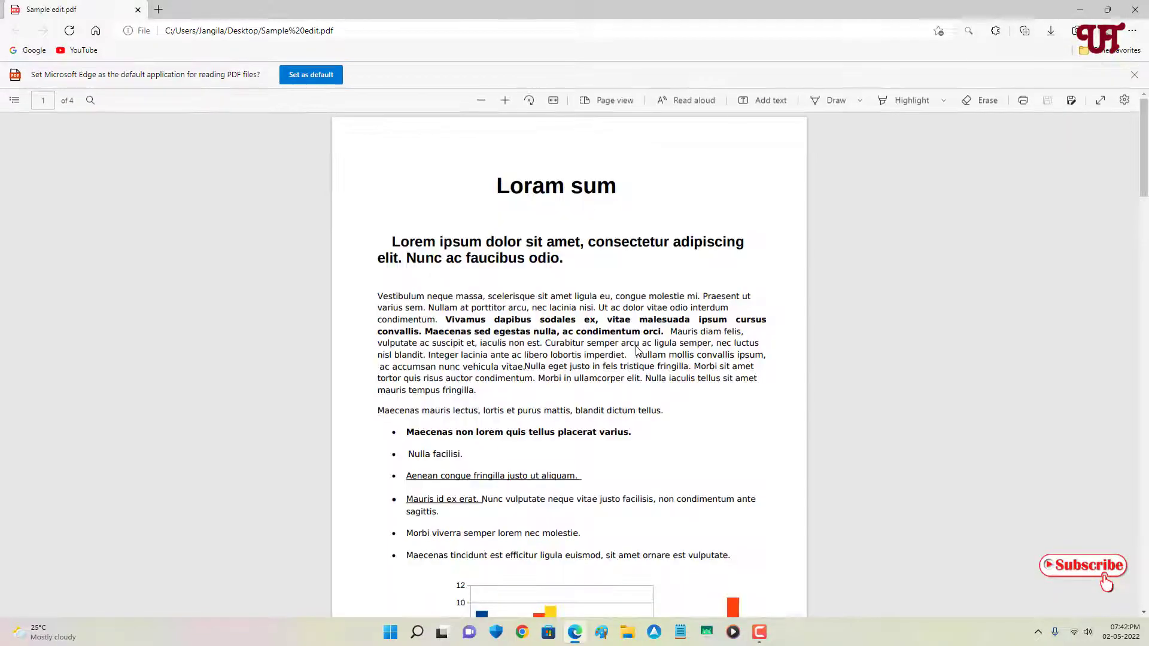
Scroll through 'Sample edit.pdf' in Edge to review the edited title and chart.
{"action": "scroll", "scroll_direction": "down", "scroll_amount": 3}
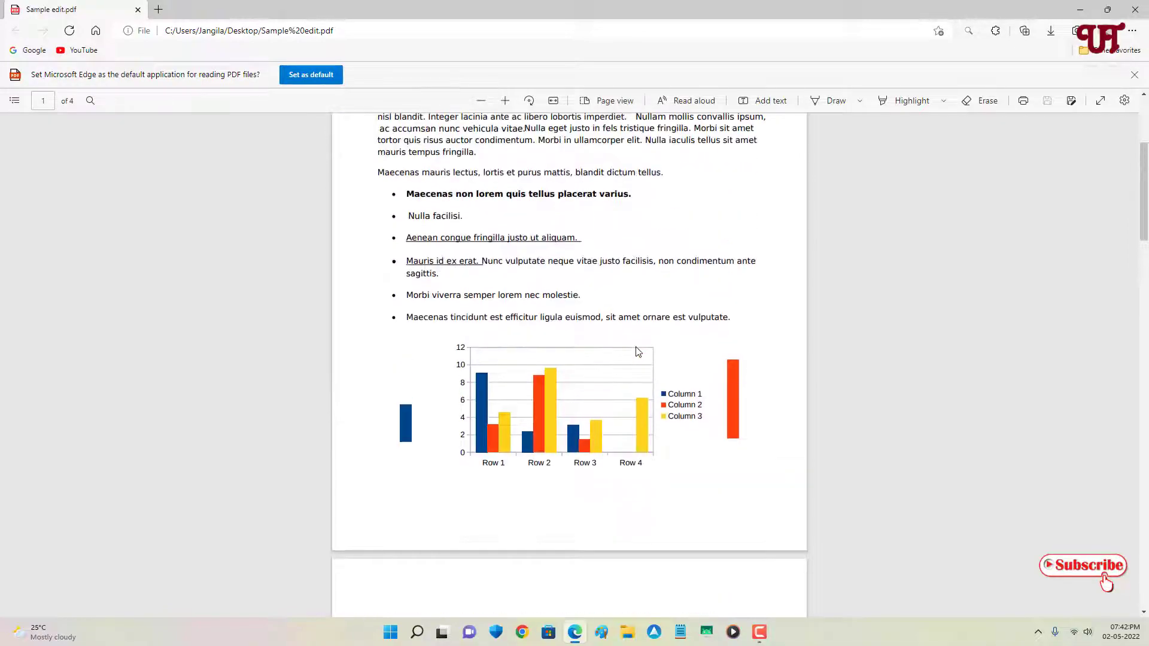
{"action": "scroll", "scroll_direction": "down", "scroll_amount": 3}
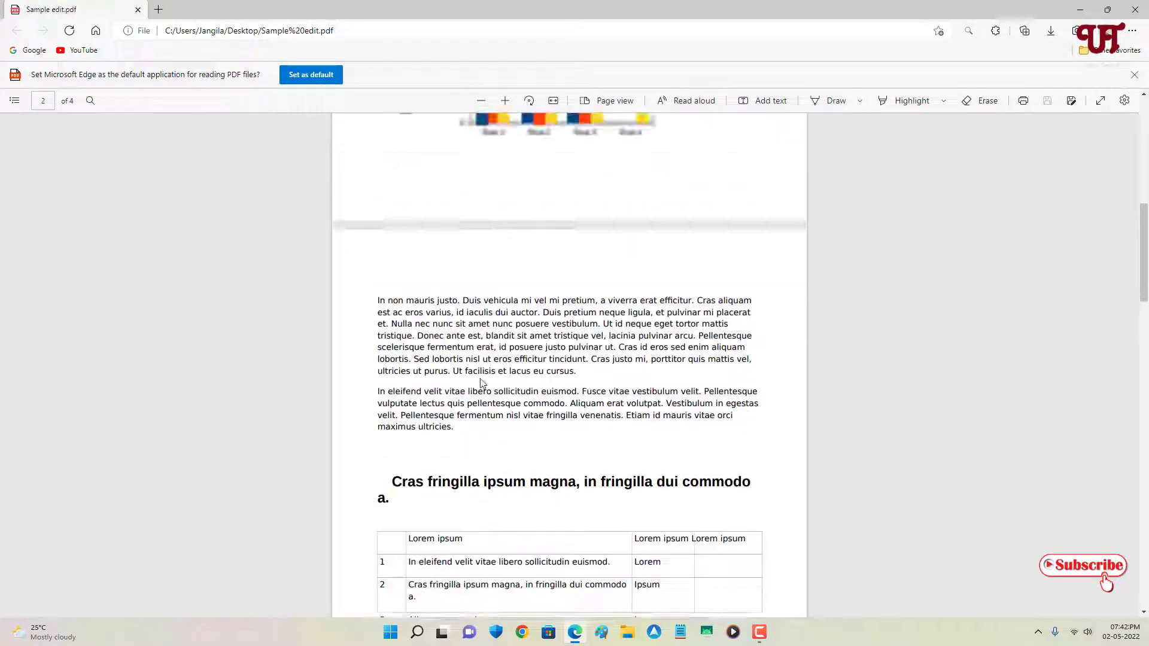
{"action": "scroll", "scroll_direction": "up", "scroll_amount": 3}
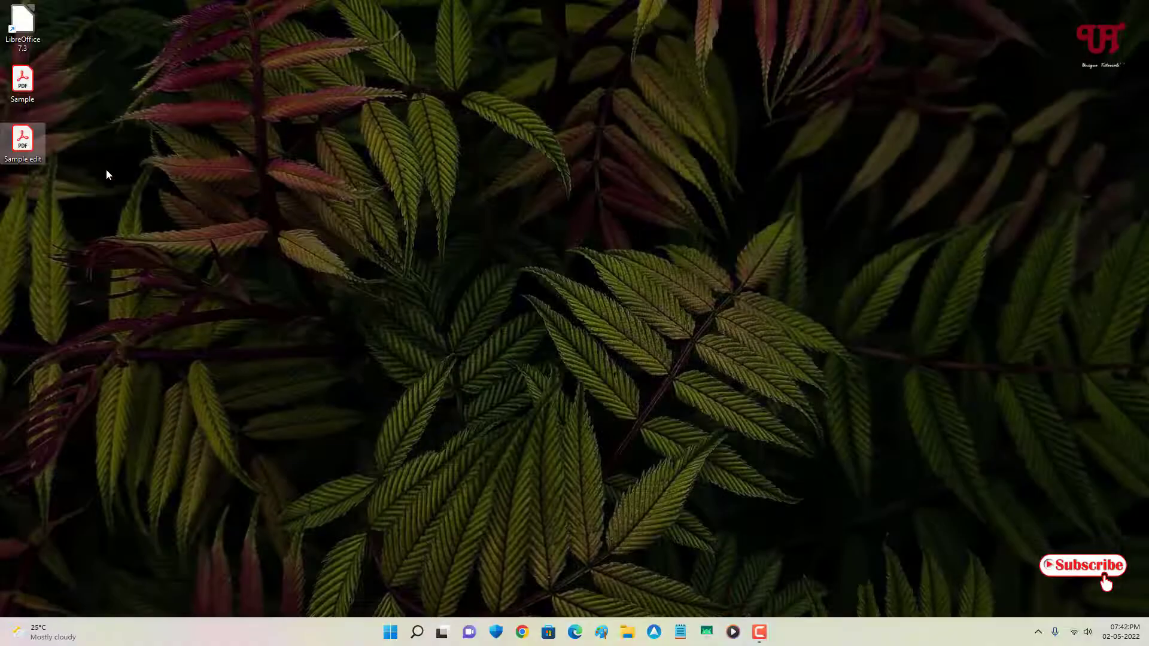
Open the original Sample.pdf from the desktop with Microsoft Edge.
{"action": "right_click", "coordinate": [22, 82]}
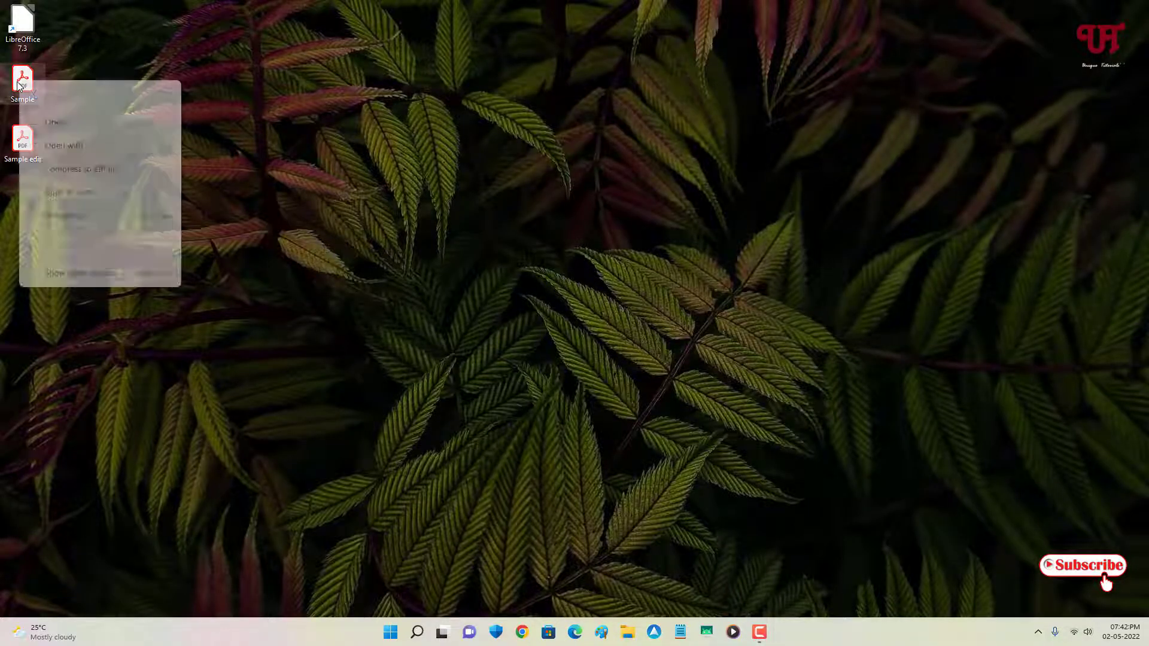
{"action": "left_click", "coordinate": [249, 189]}
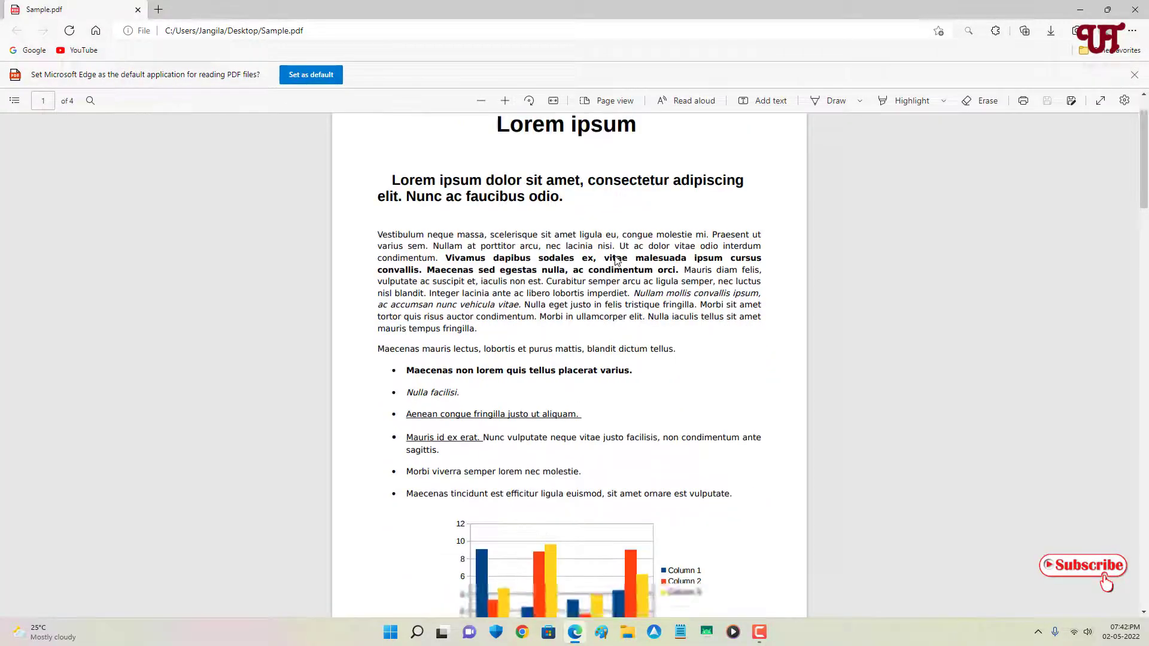
Review the original Sample.pdf's title and chart, then close Edge.
{"action": "scroll", "scroll_direction": "down", "scroll_amount": 3}
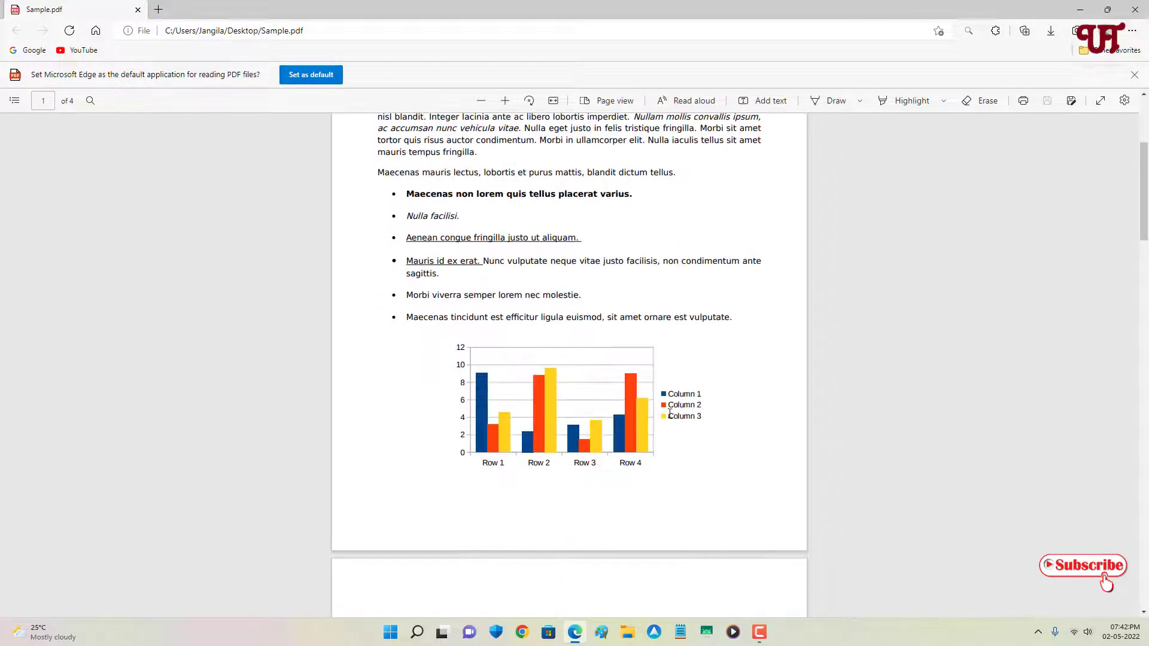
{"action": "scroll", "scroll_direction": "down", "scroll_amount": 3}
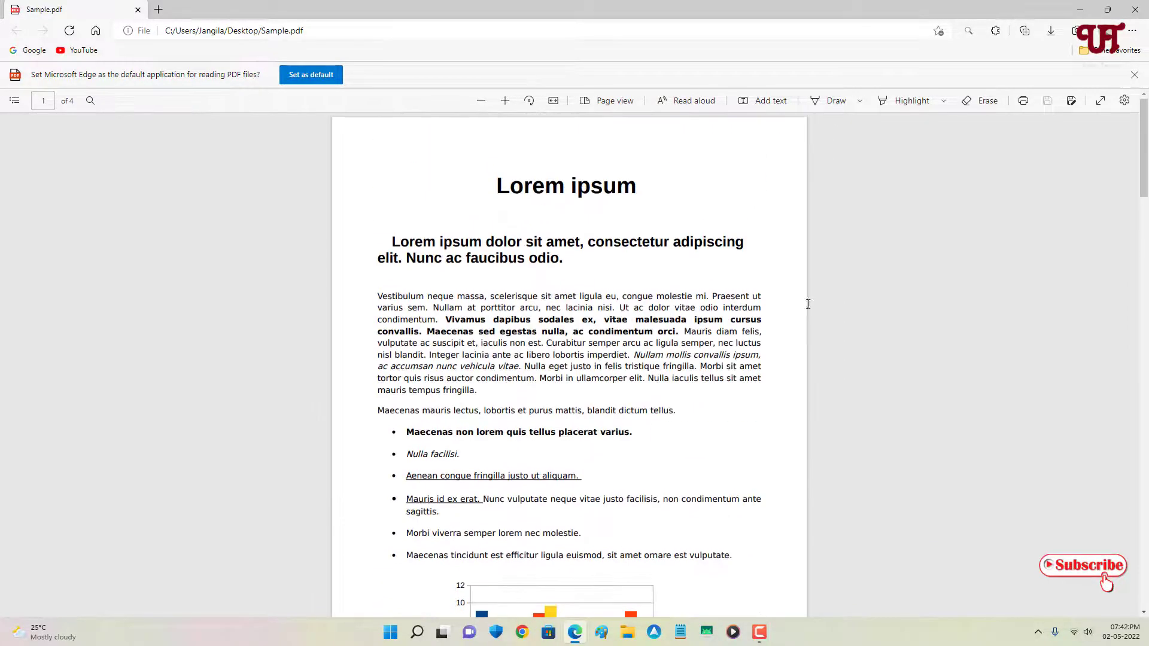
{"action": "left_click", "coordinate": [1131, 10]}
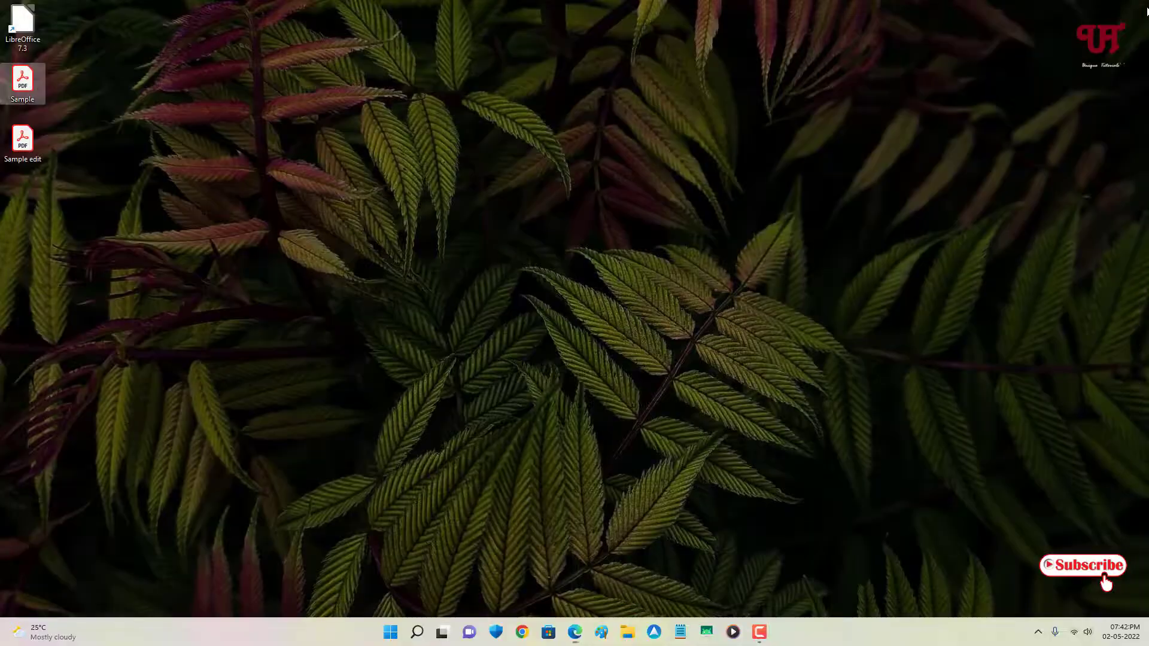
{"action": "mouse_move", "coordinate": [822, 299]}
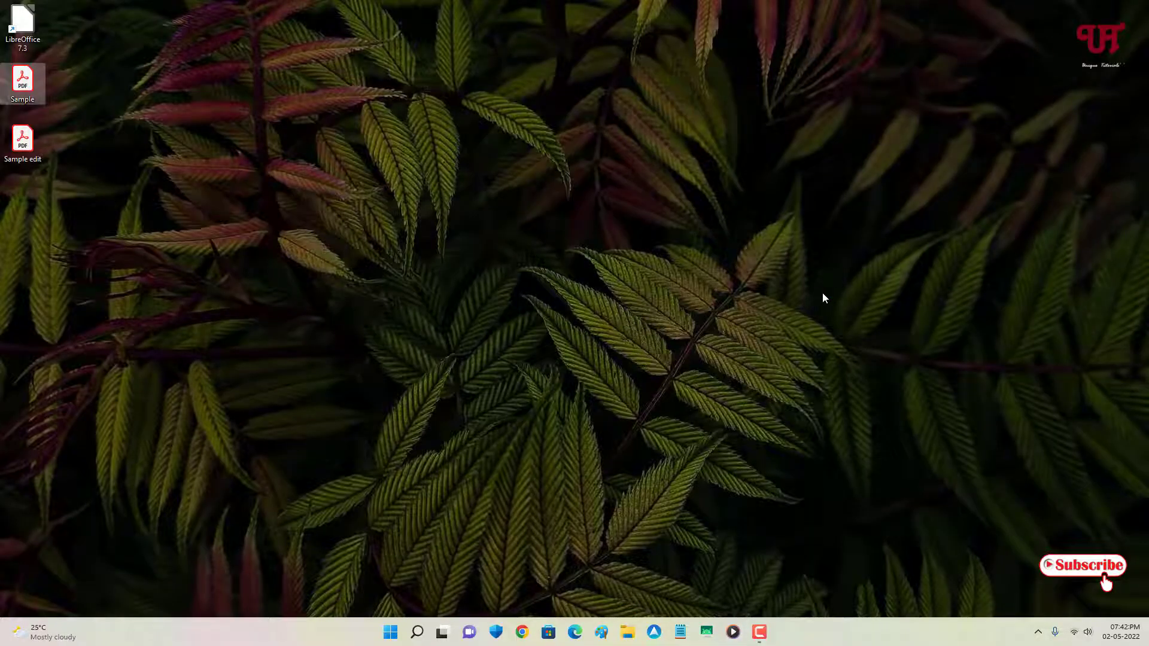